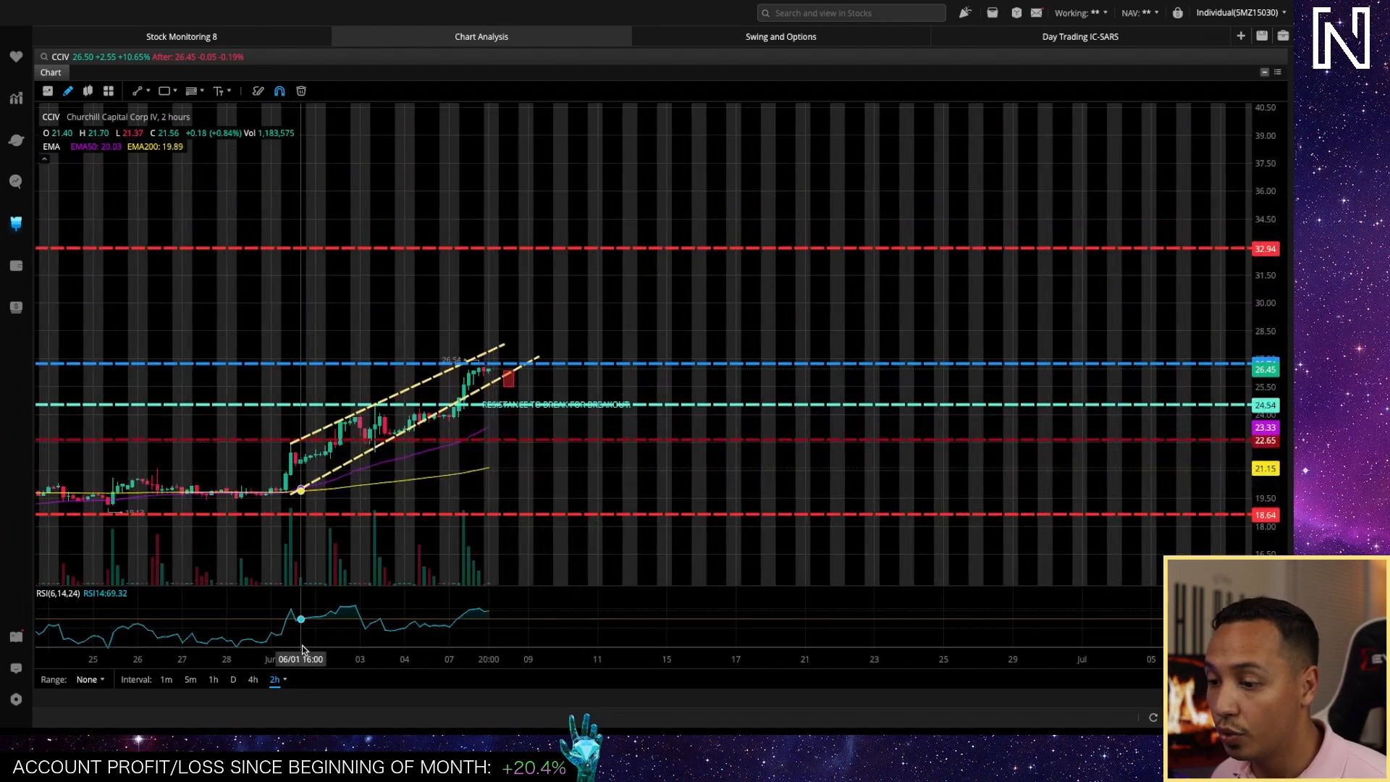
- Switch the CCIV chart interval from 2-hour to 4-hour candles
left_click(253, 679)
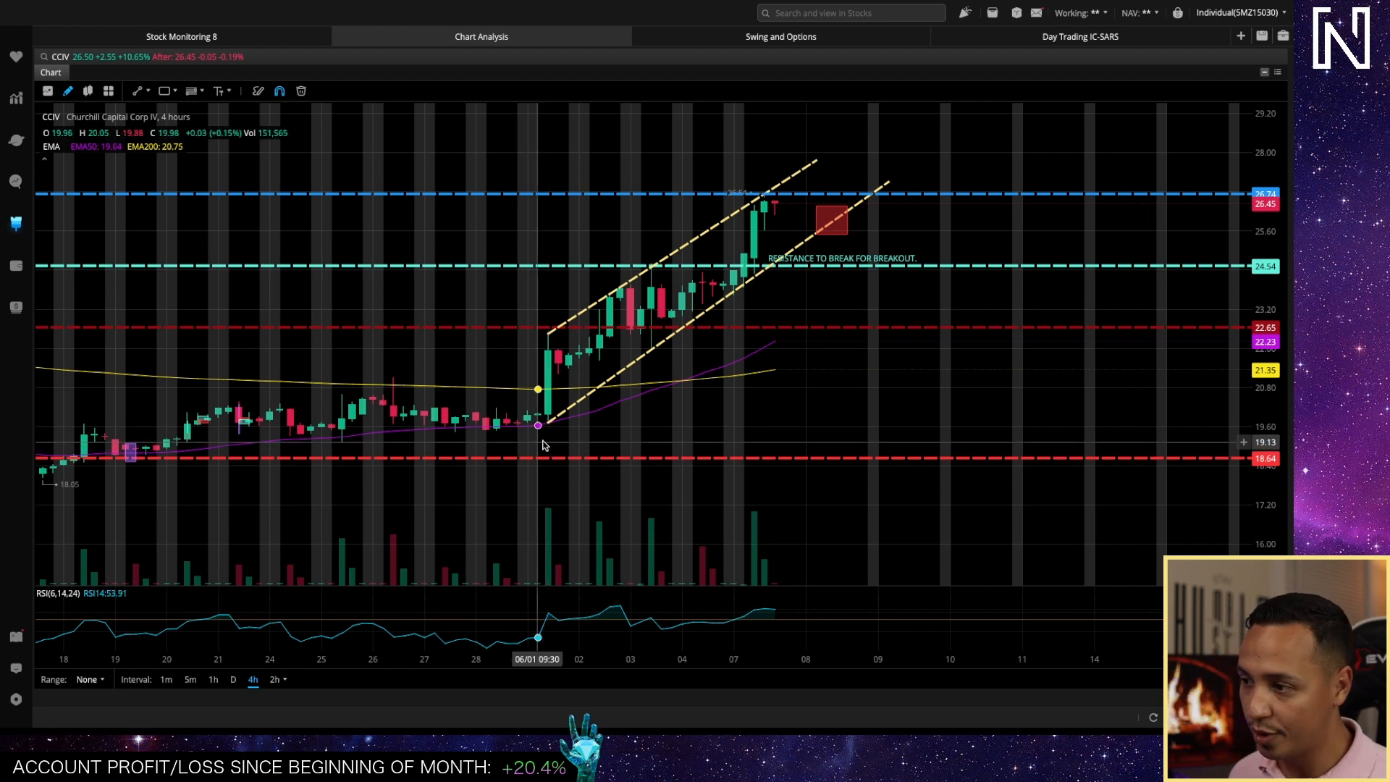
mouse_move(548, 434)
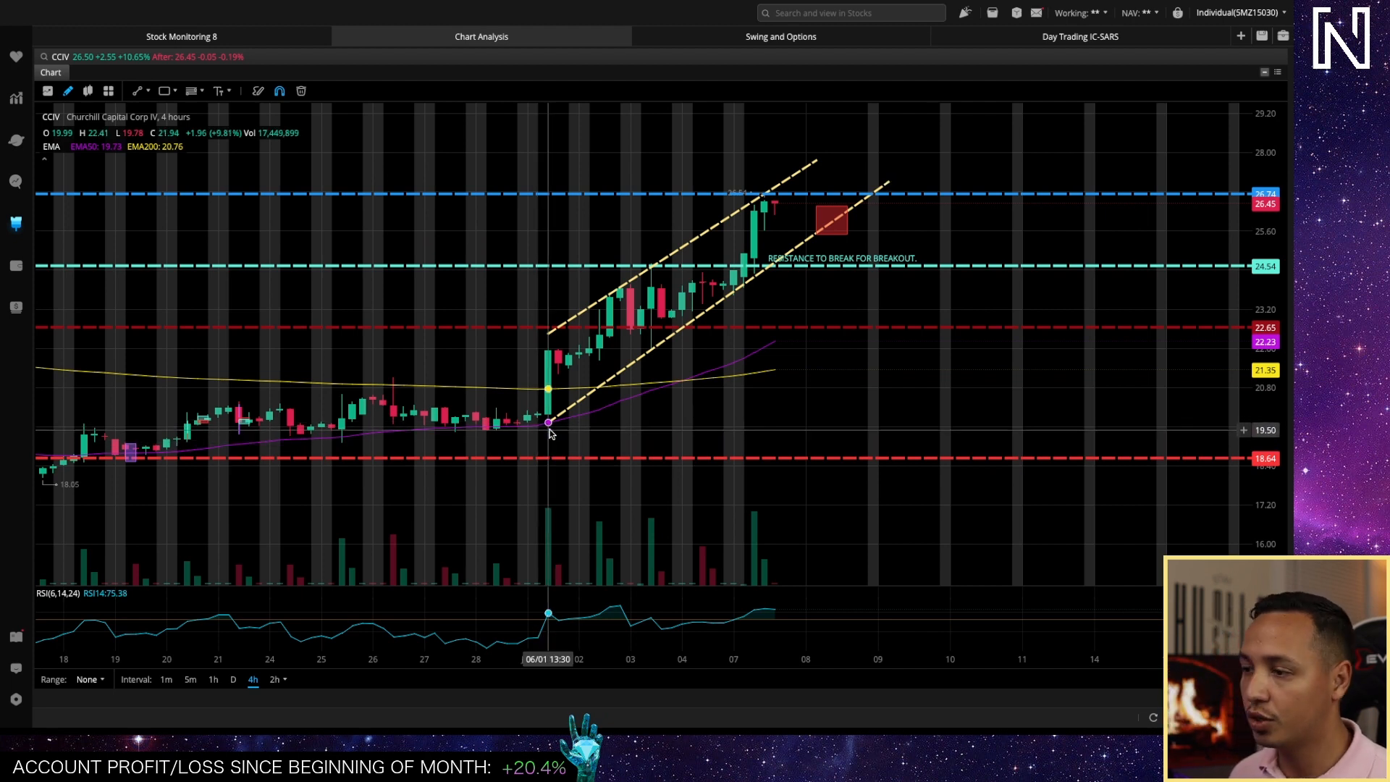
mouse_move(620, 344)
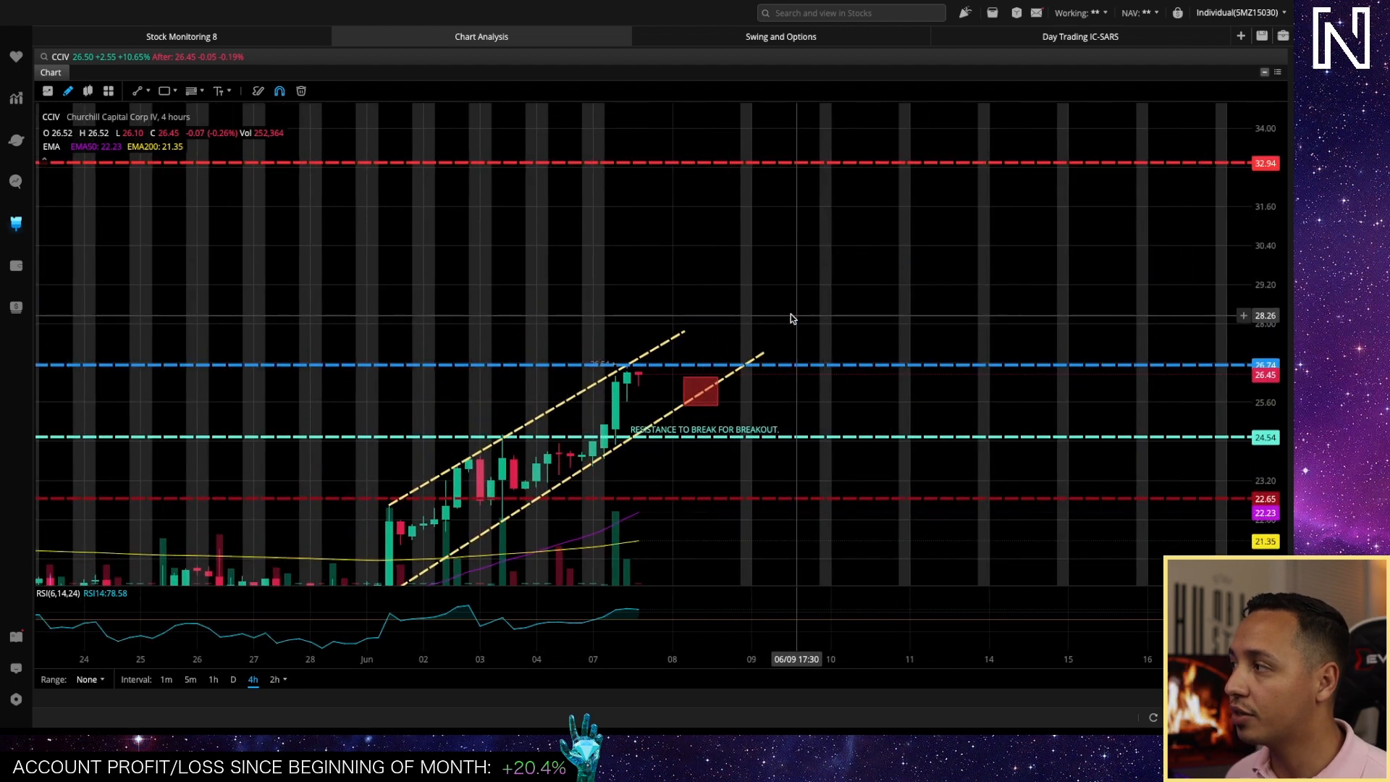
scroll("down", 3)
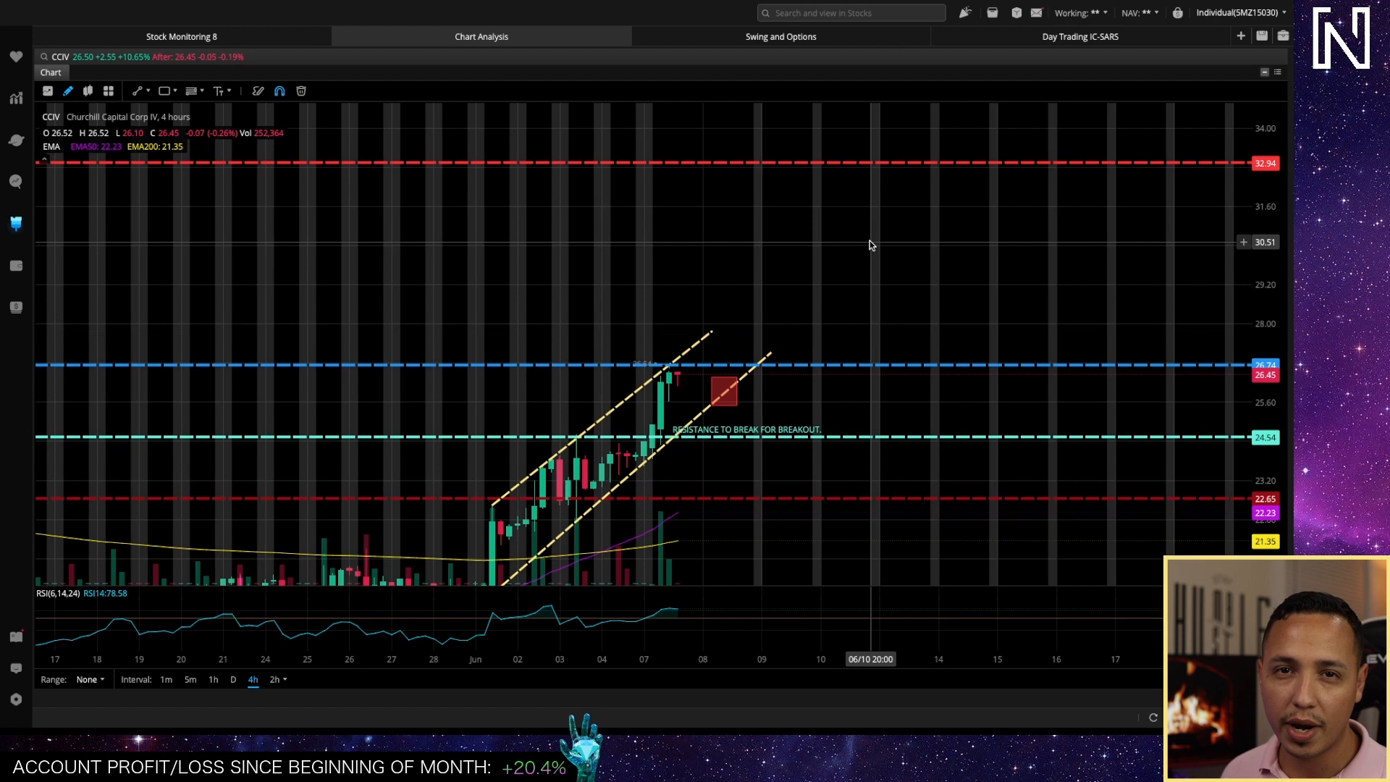
mouse_move(969, 177)
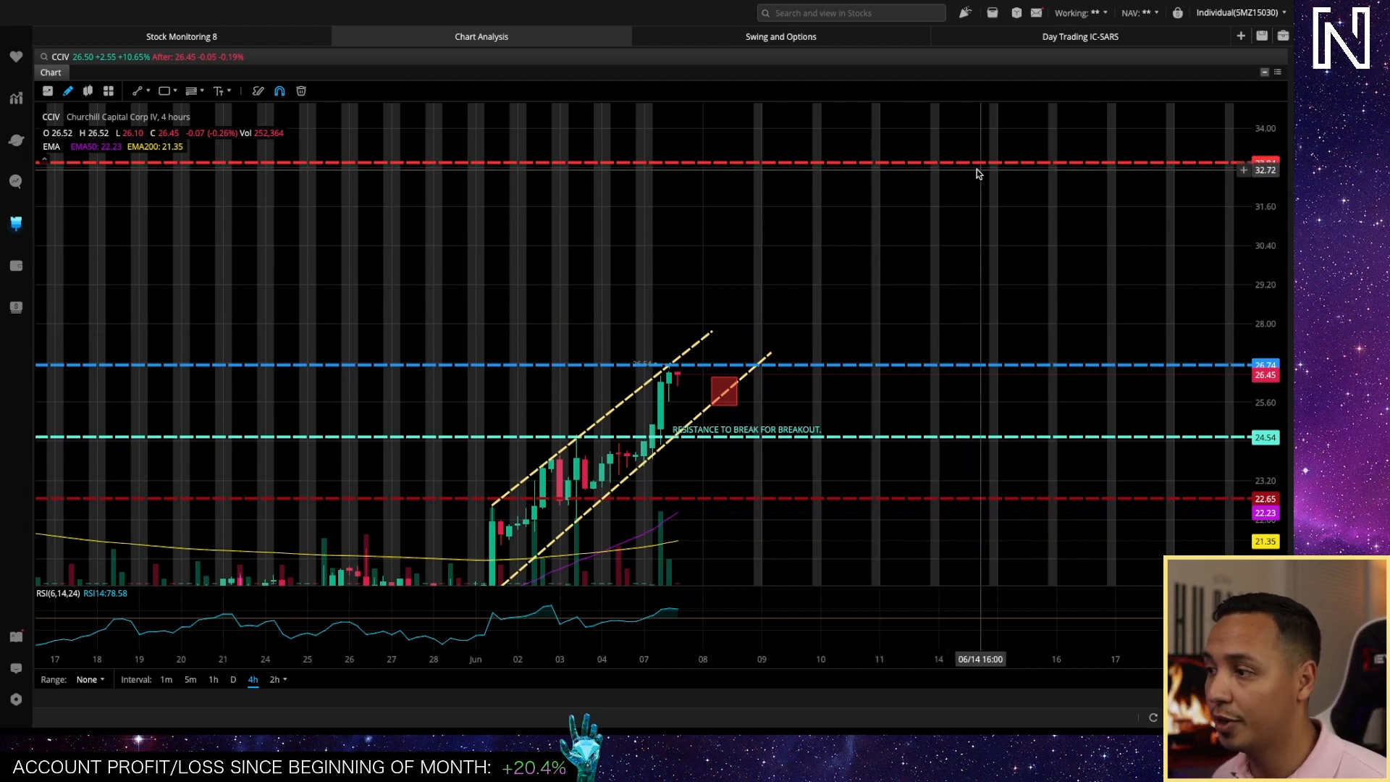
mouse_move(960, 206)
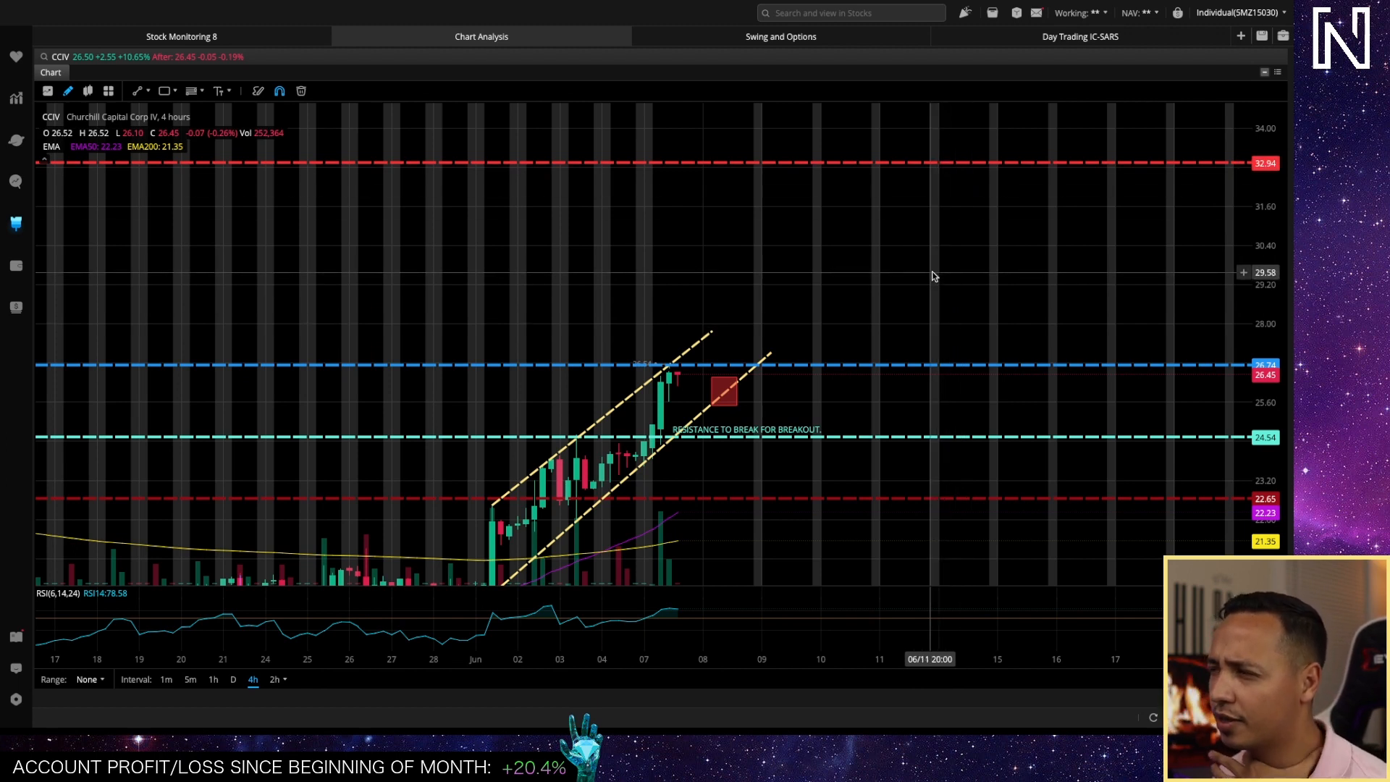
mouse_move(919, 248)
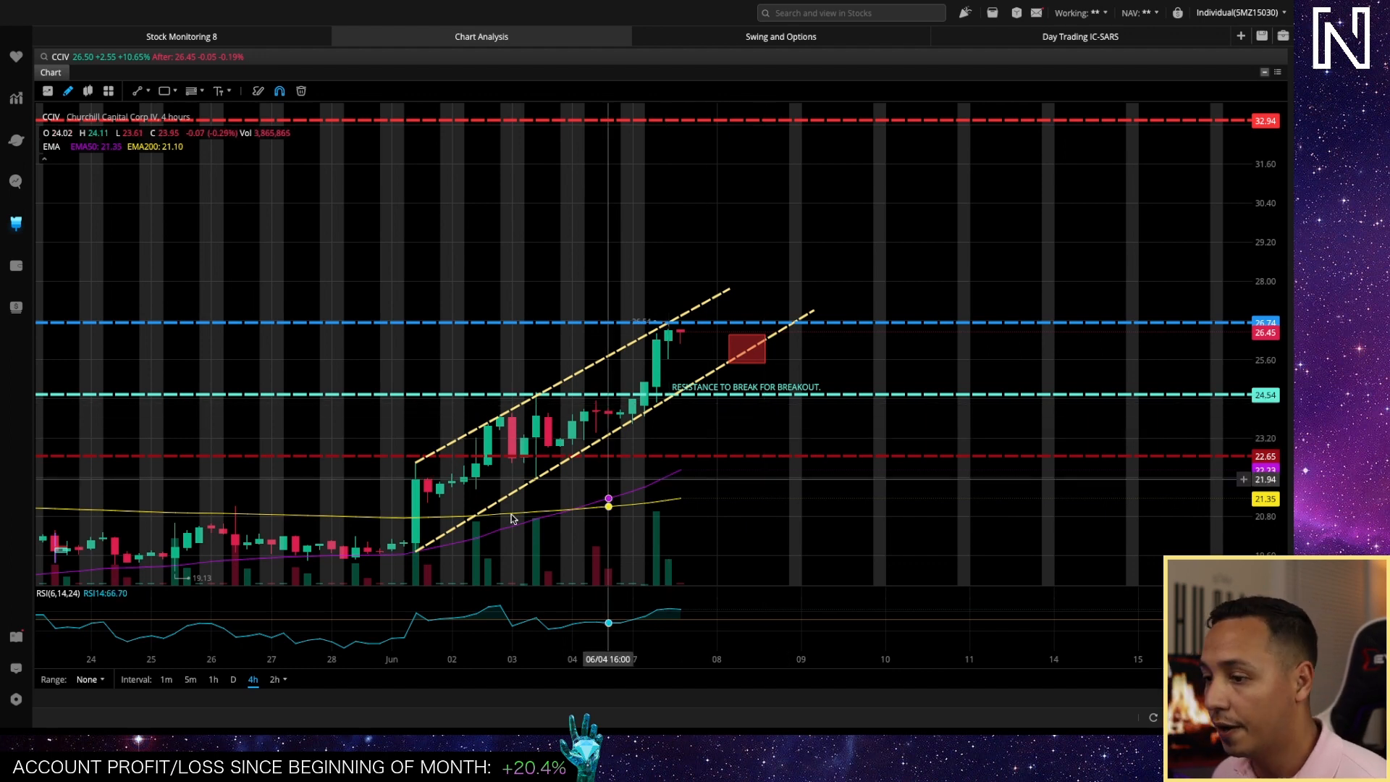
- Switch the CCIV chart interval to 5-minute candles to view price near the support rectangle
left_click(190, 679)
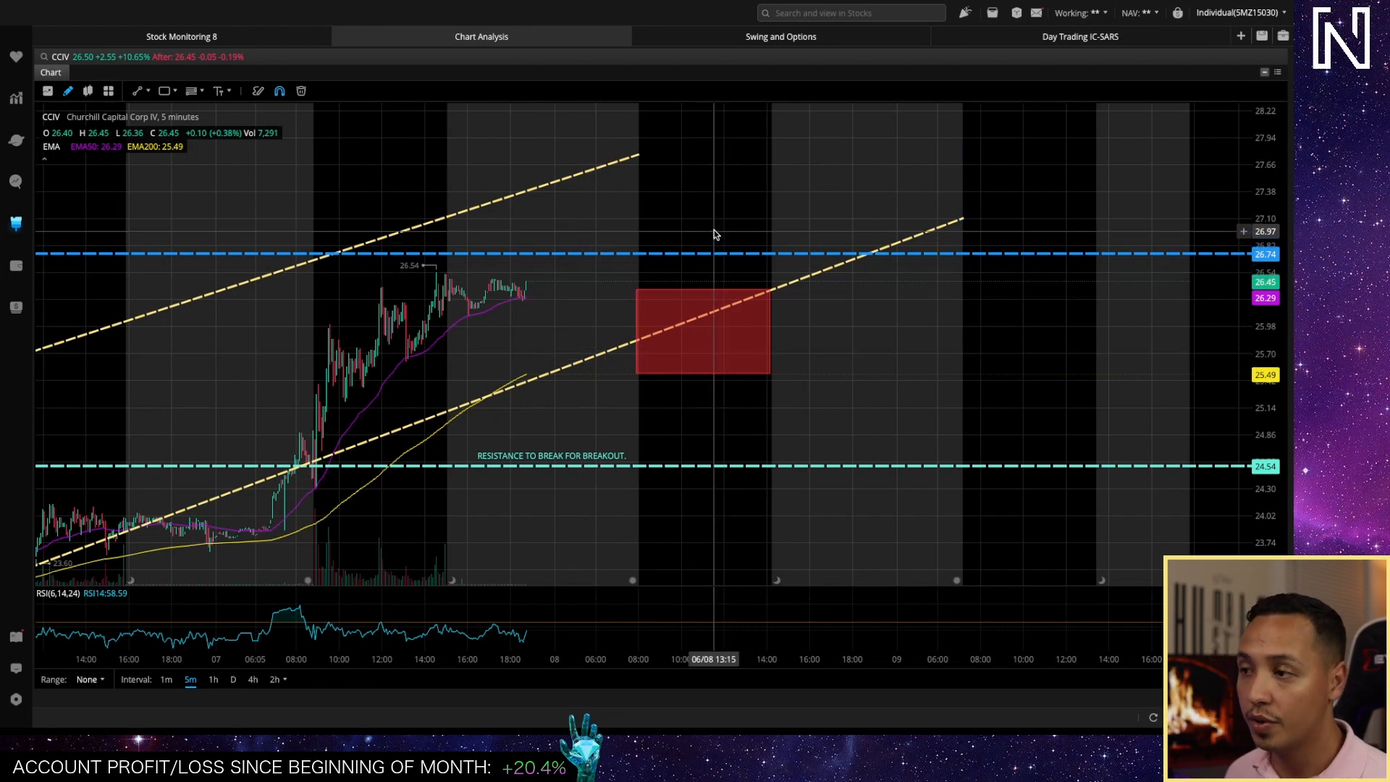
mouse_move(727, 205)
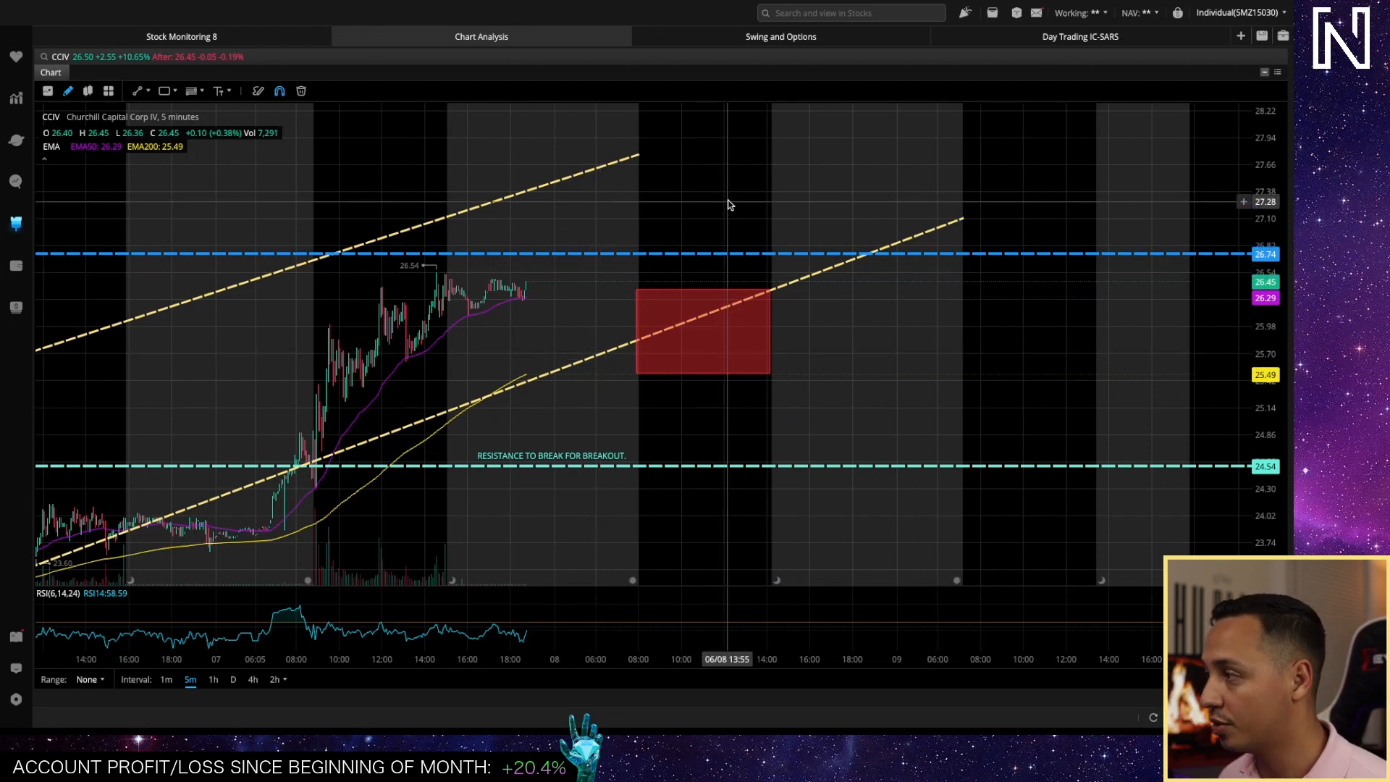
mouse_move(729, 187)
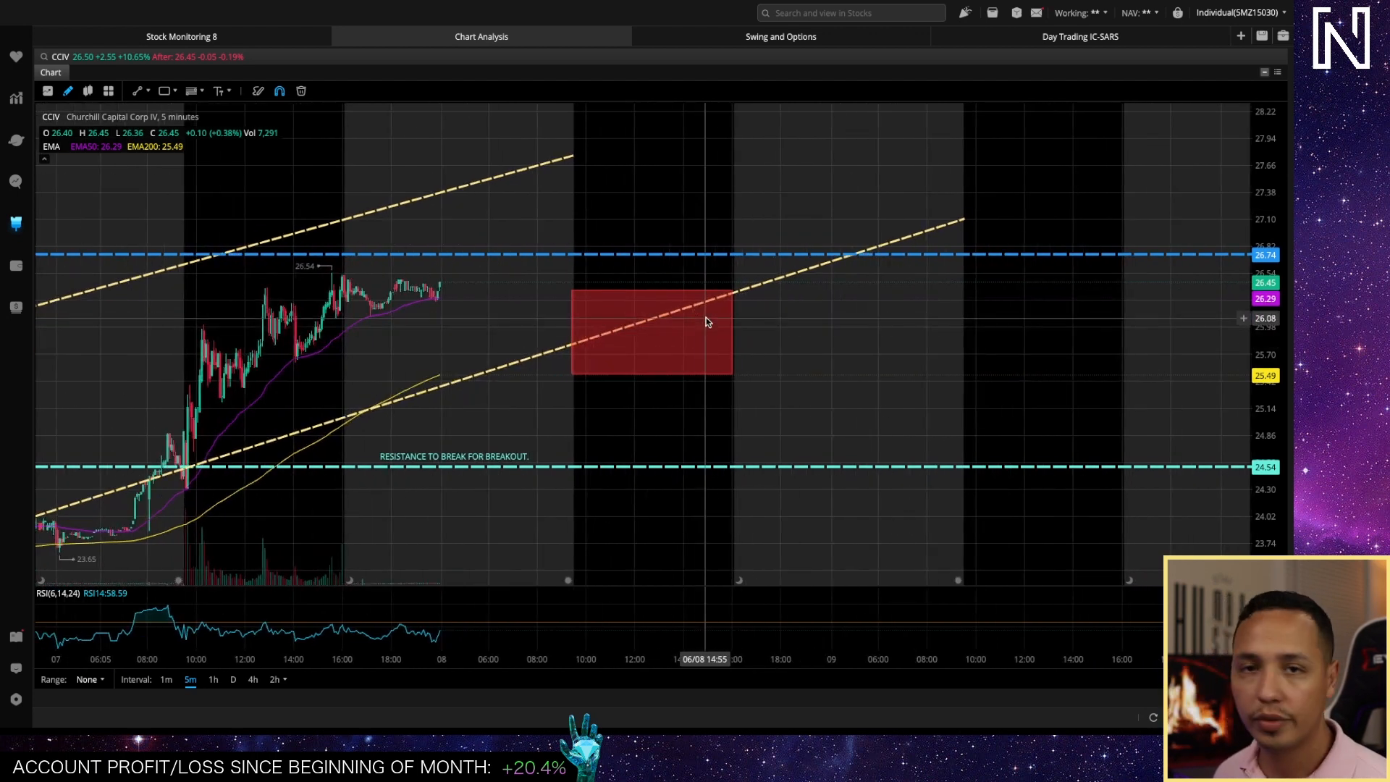
mouse_move(787, 418)
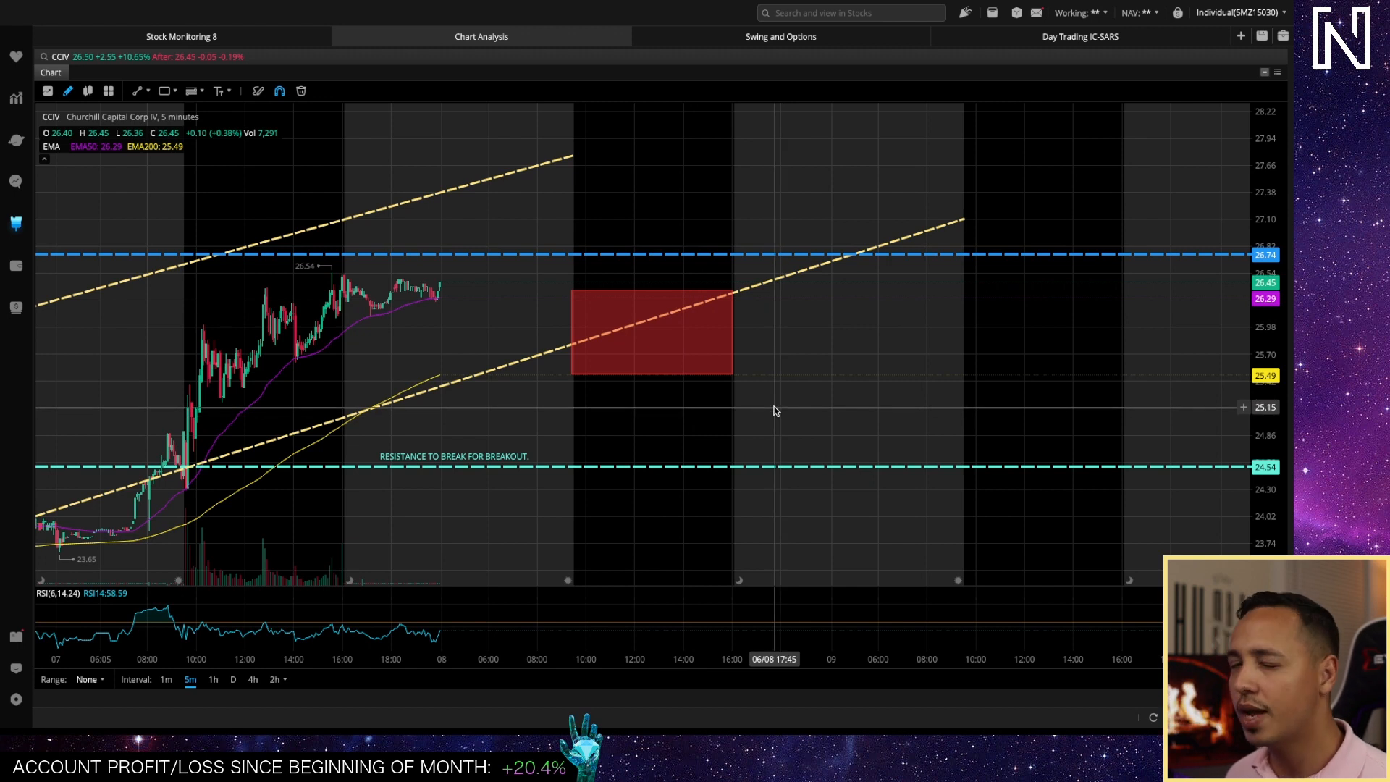
mouse_move(808, 307)
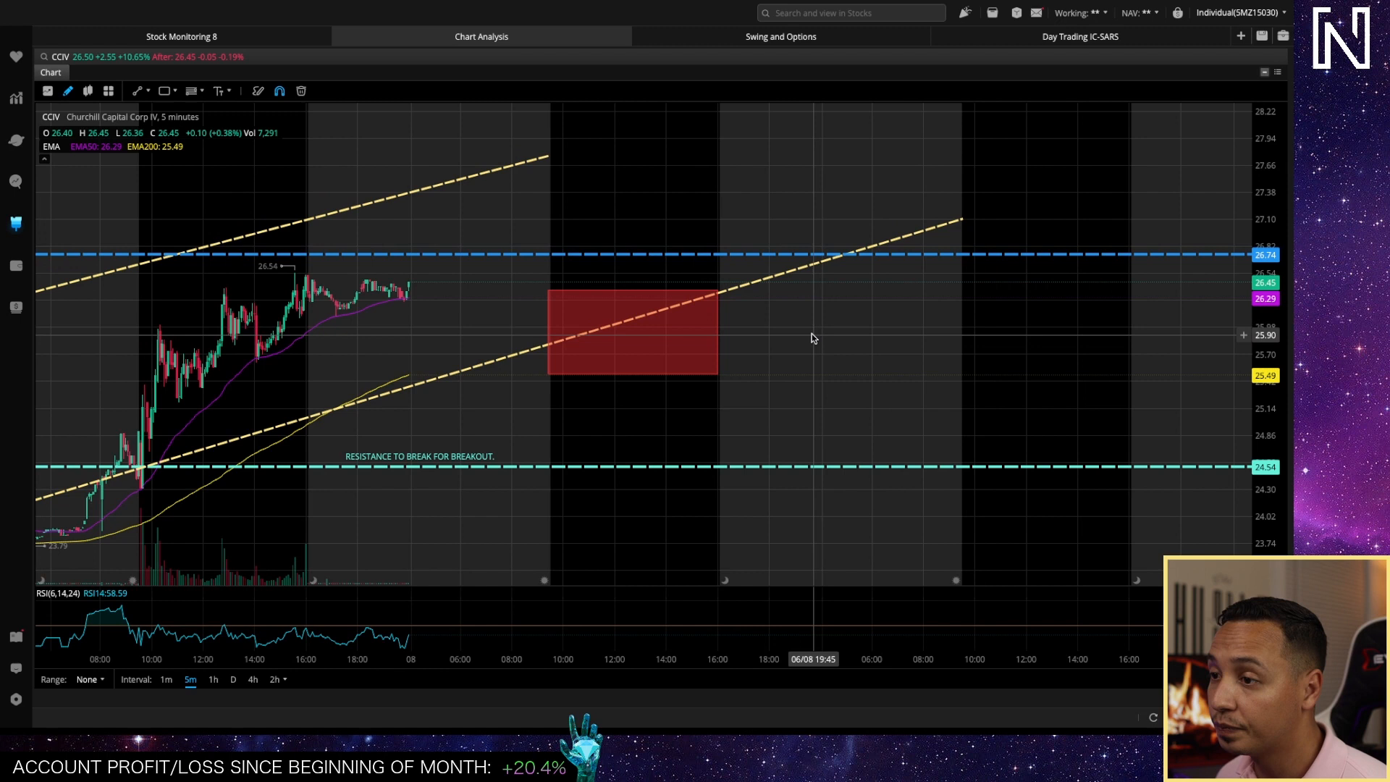
mouse_move(849, 340)
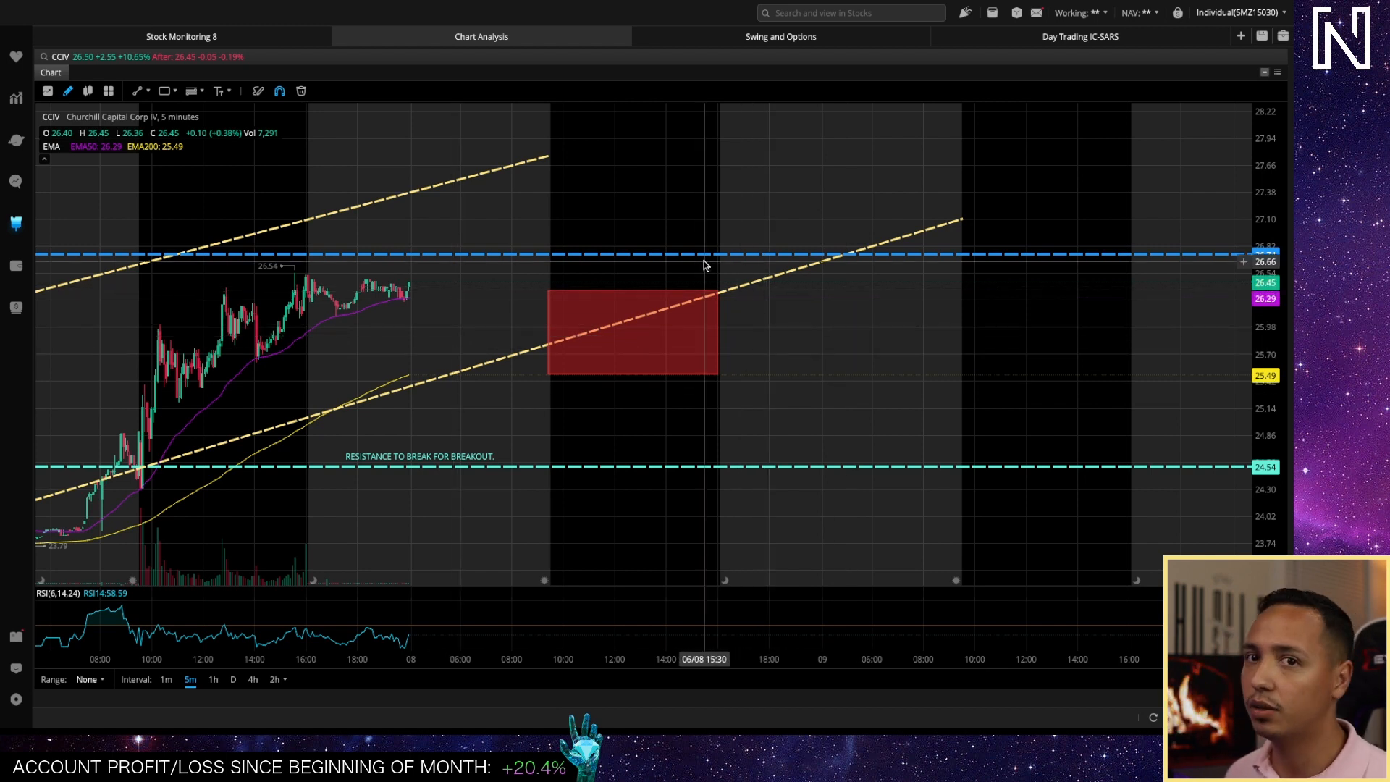
mouse_move(601, 593)
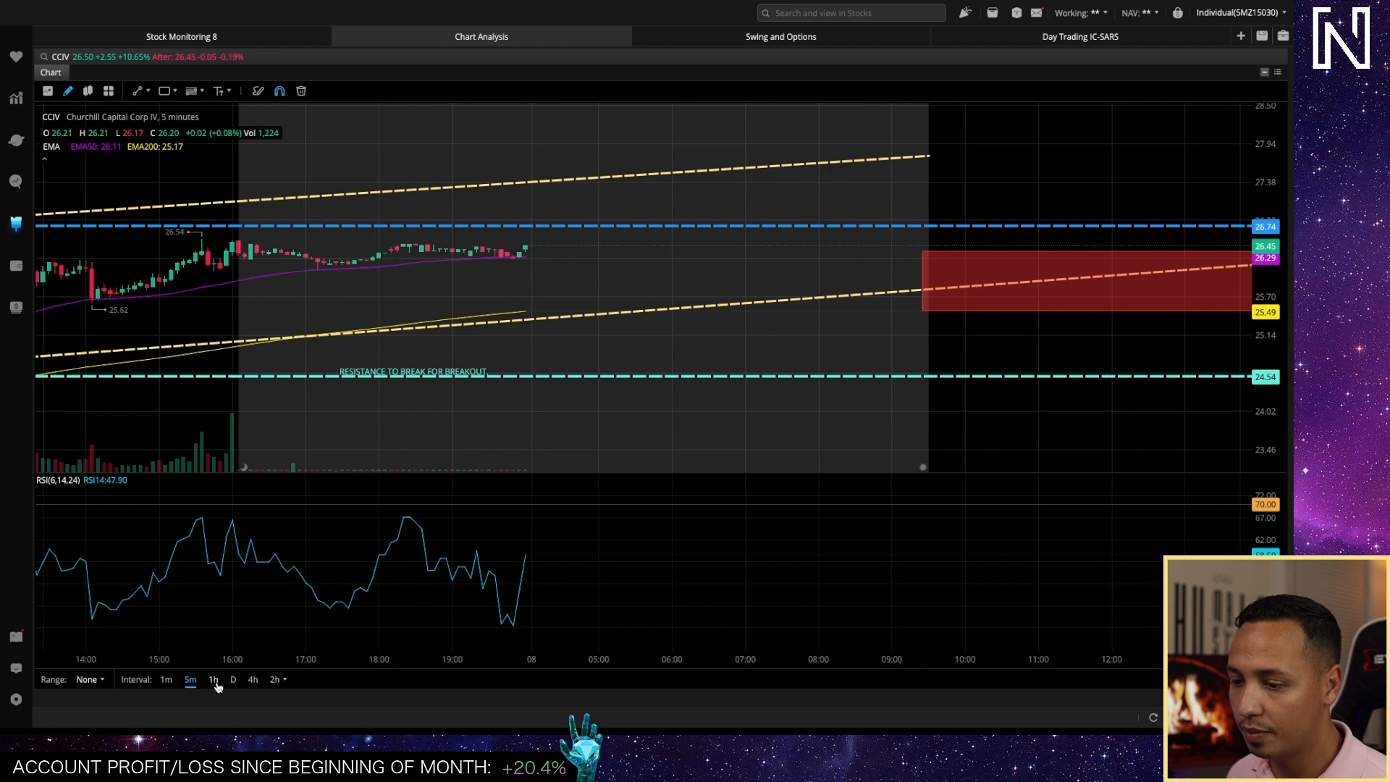
left_click(253, 680)
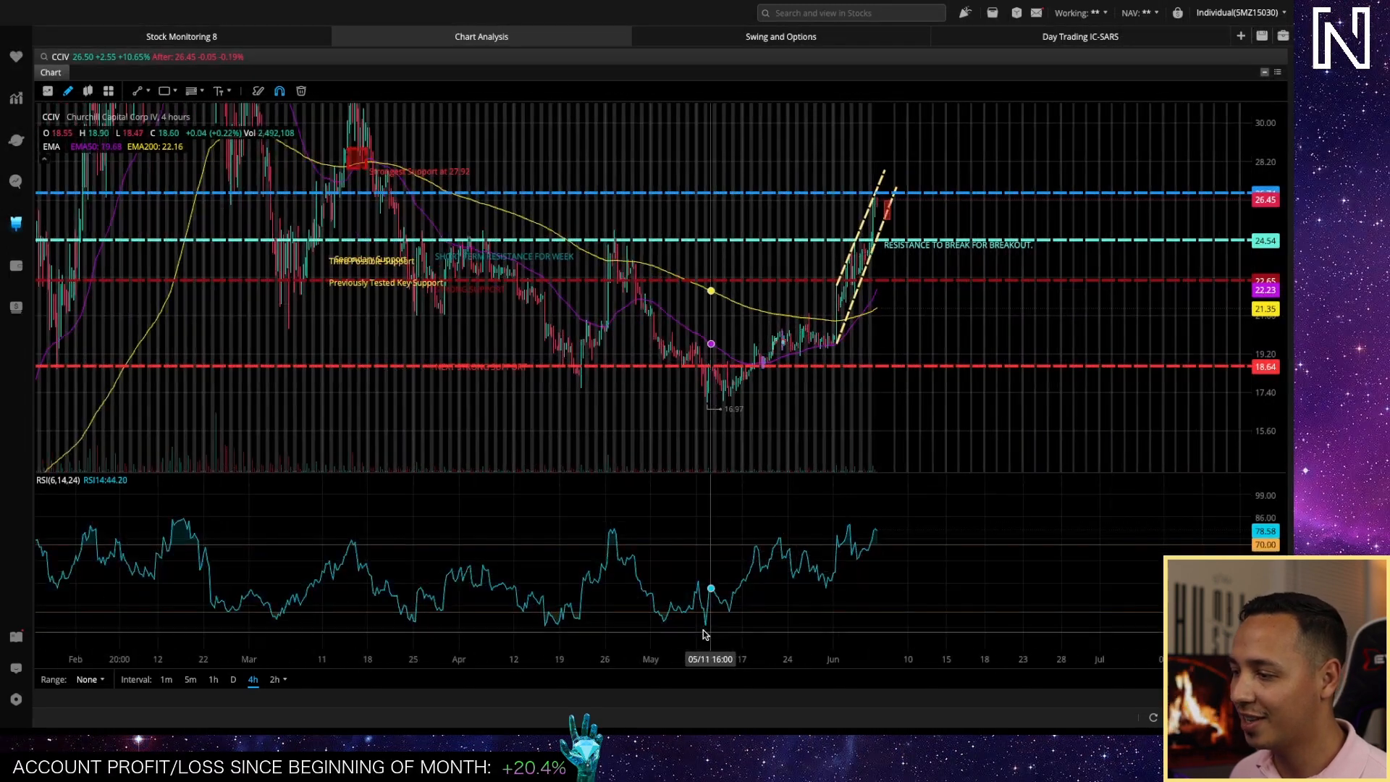
mouse_move(906, 530)
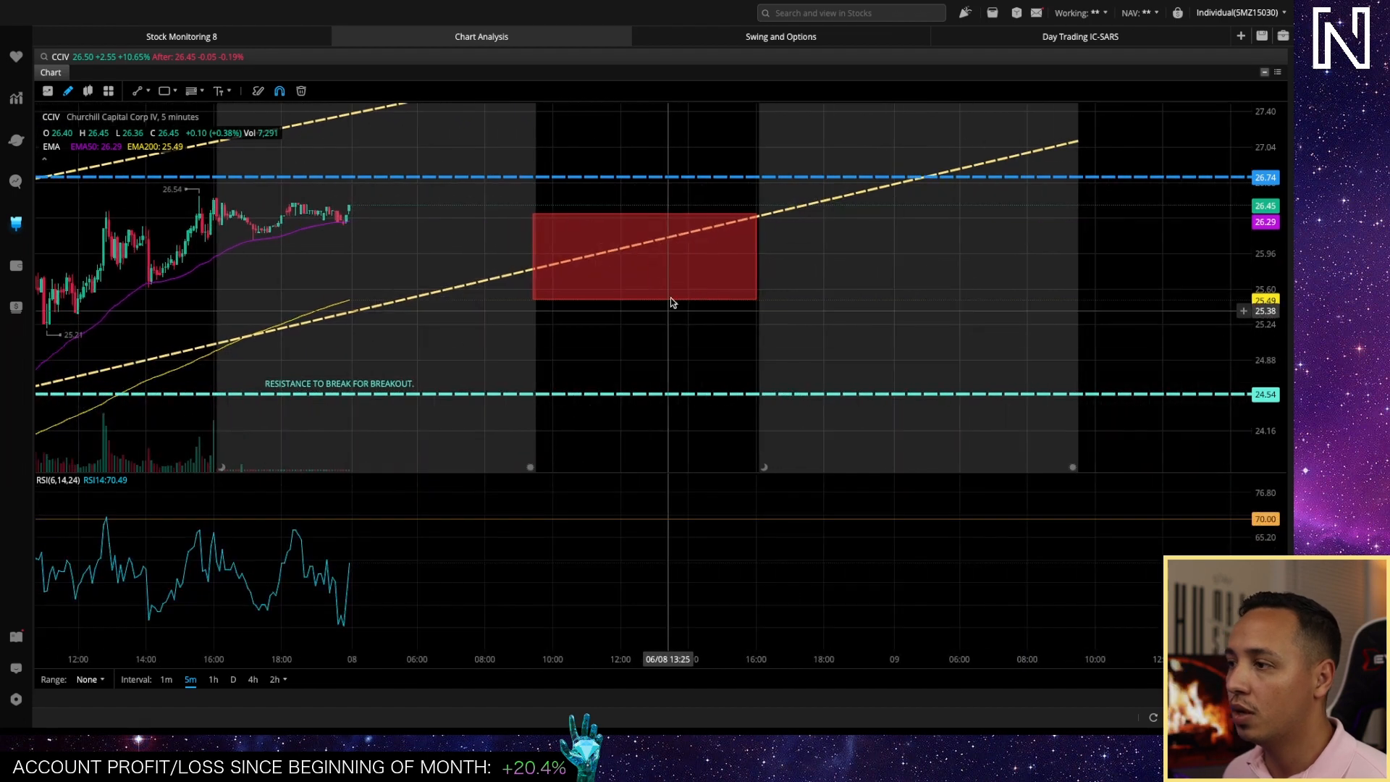
mouse_move(766, 270)
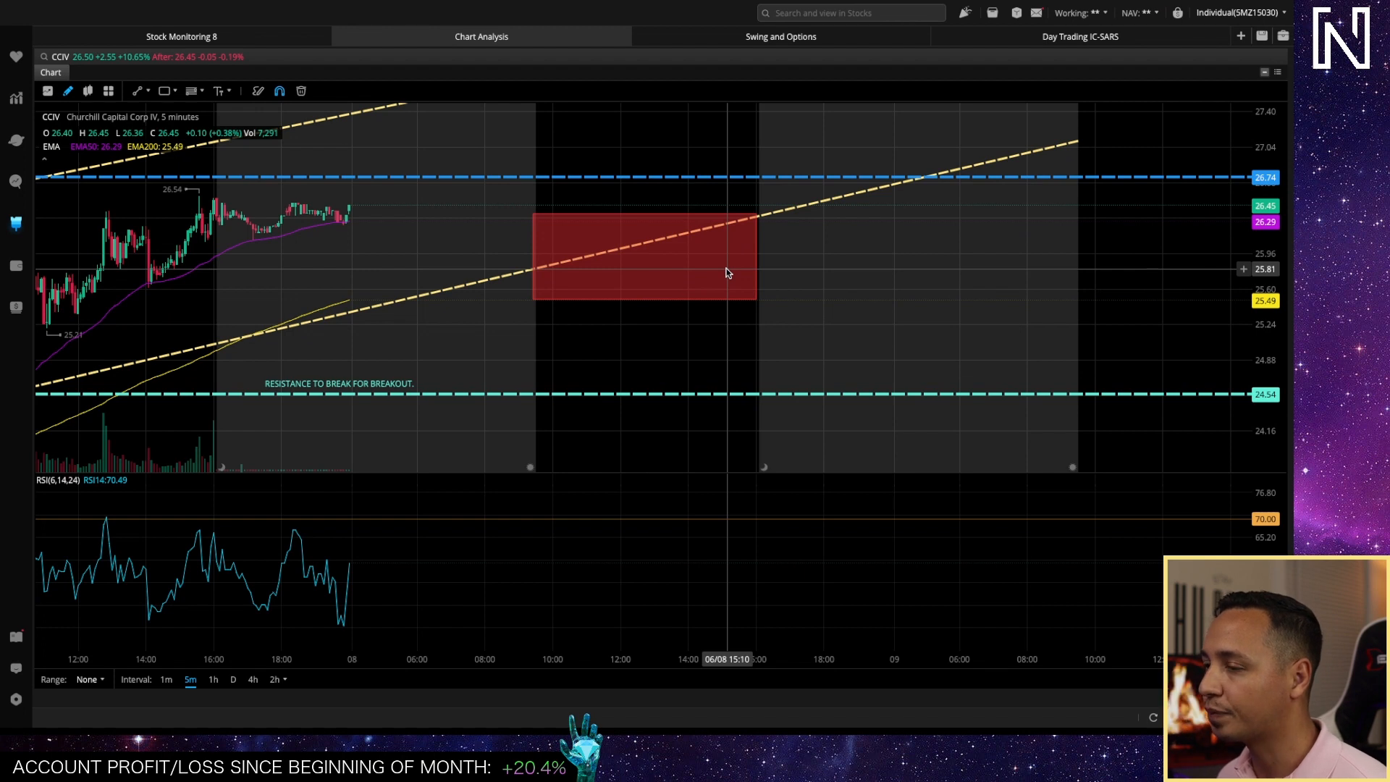
mouse_move(693, 336)
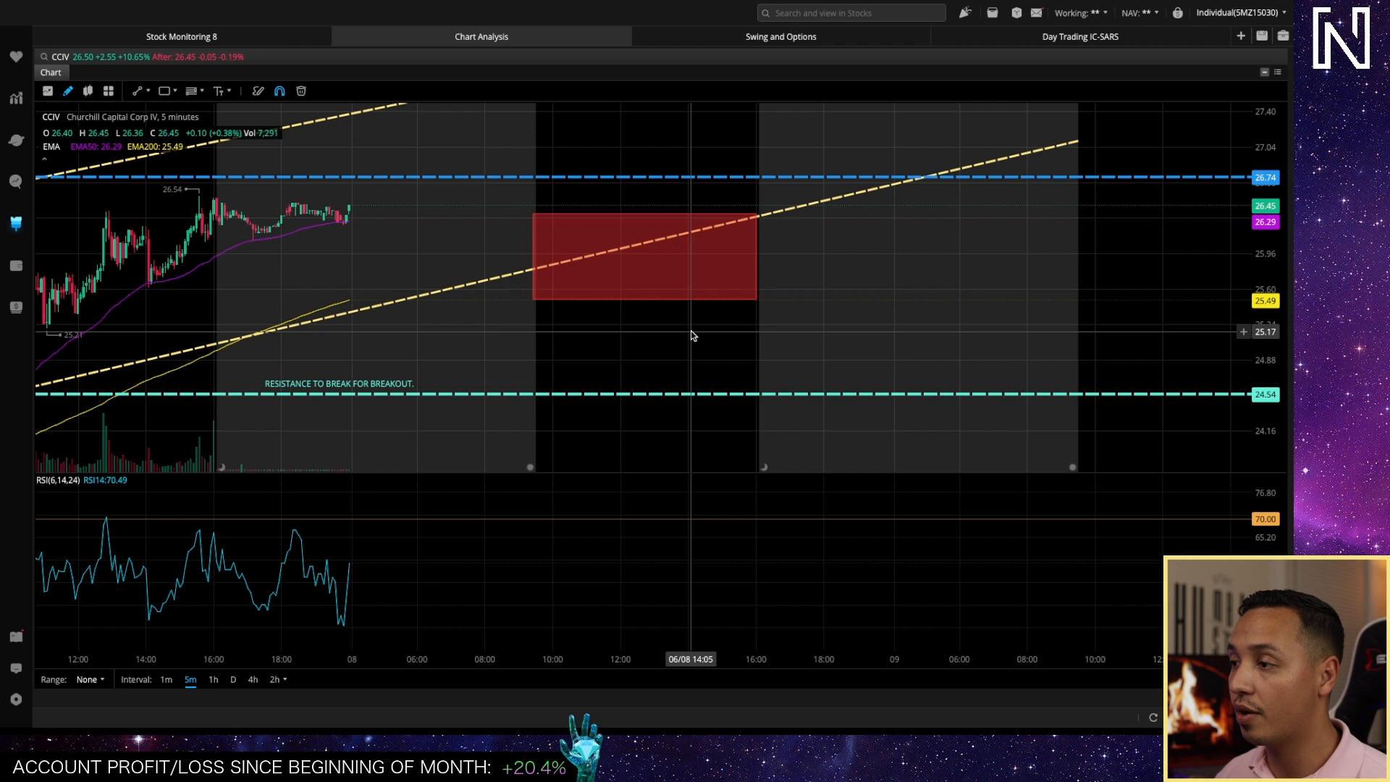
mouse_move(769, 320)
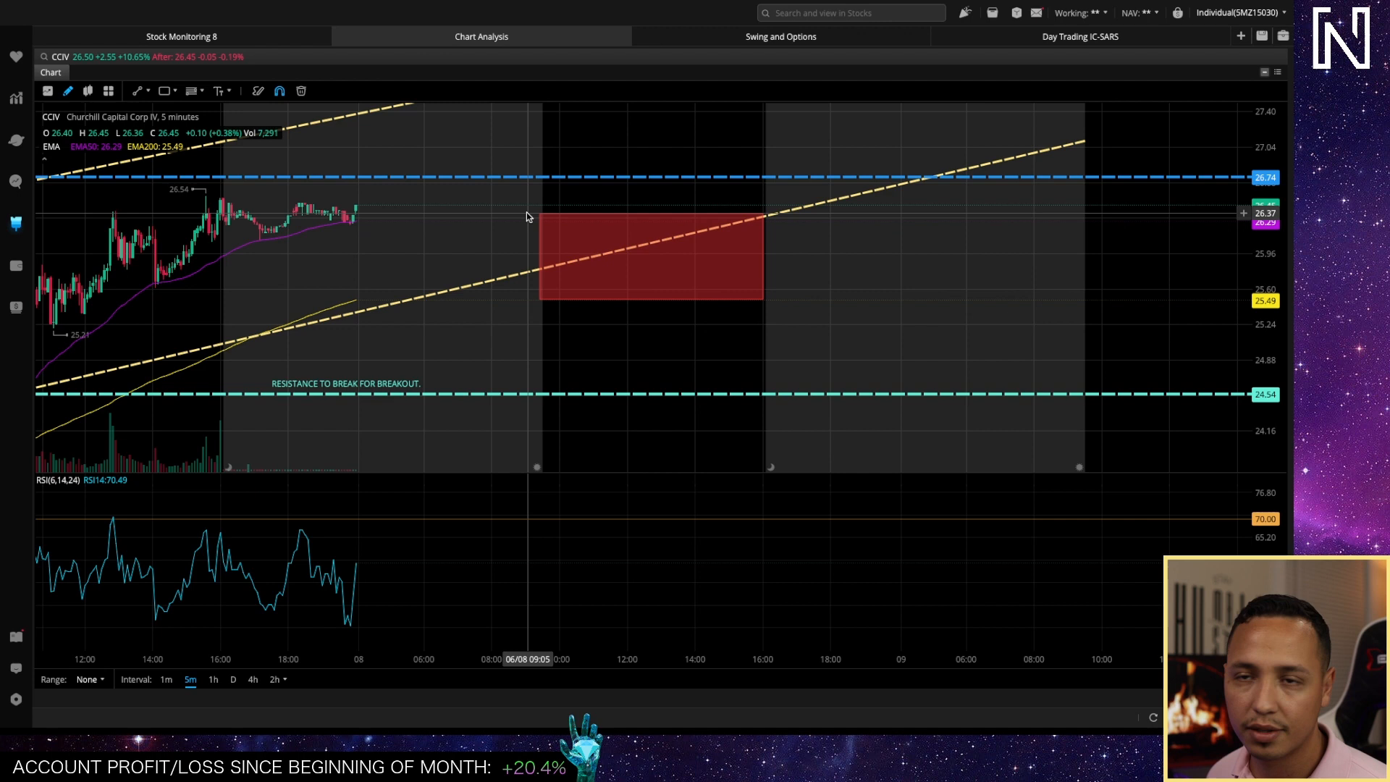
mouse_move(561, 266)
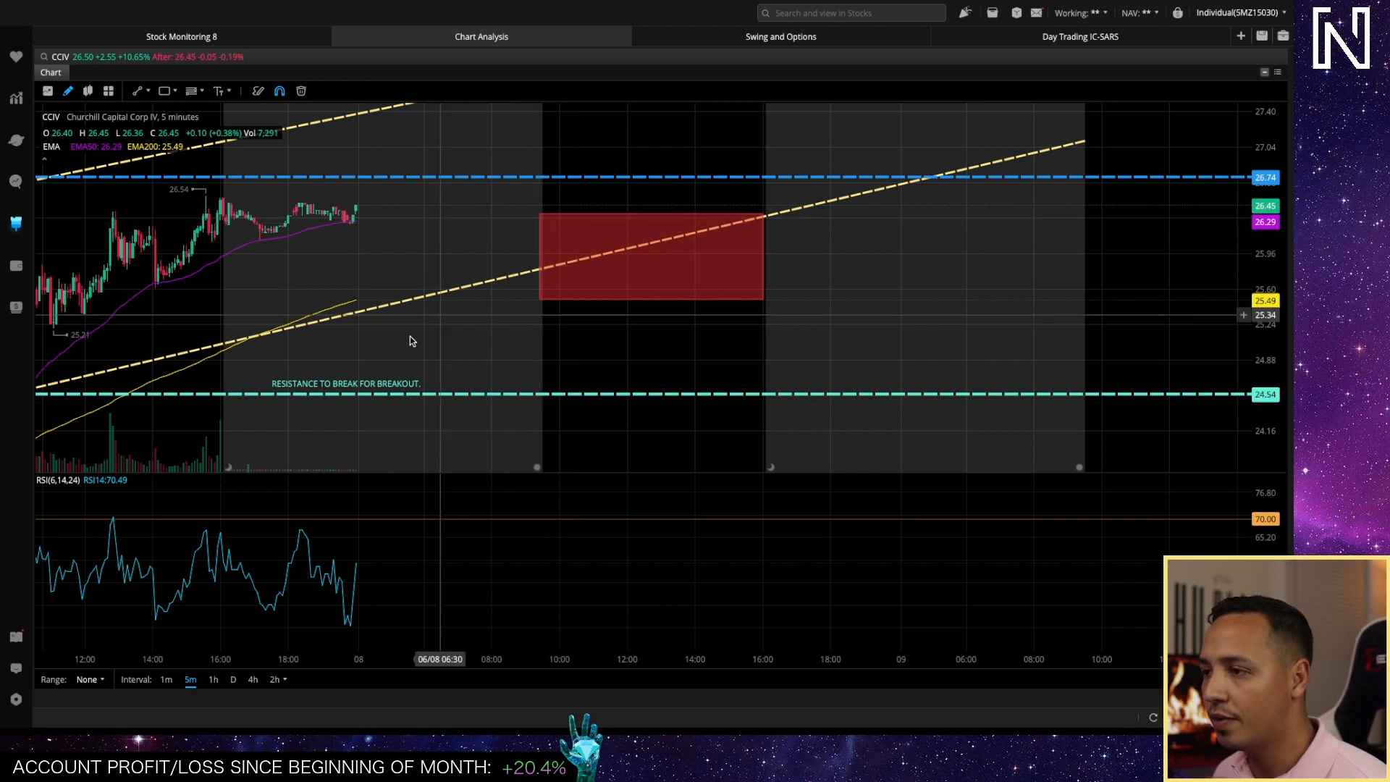
mouse_move(382, 347)
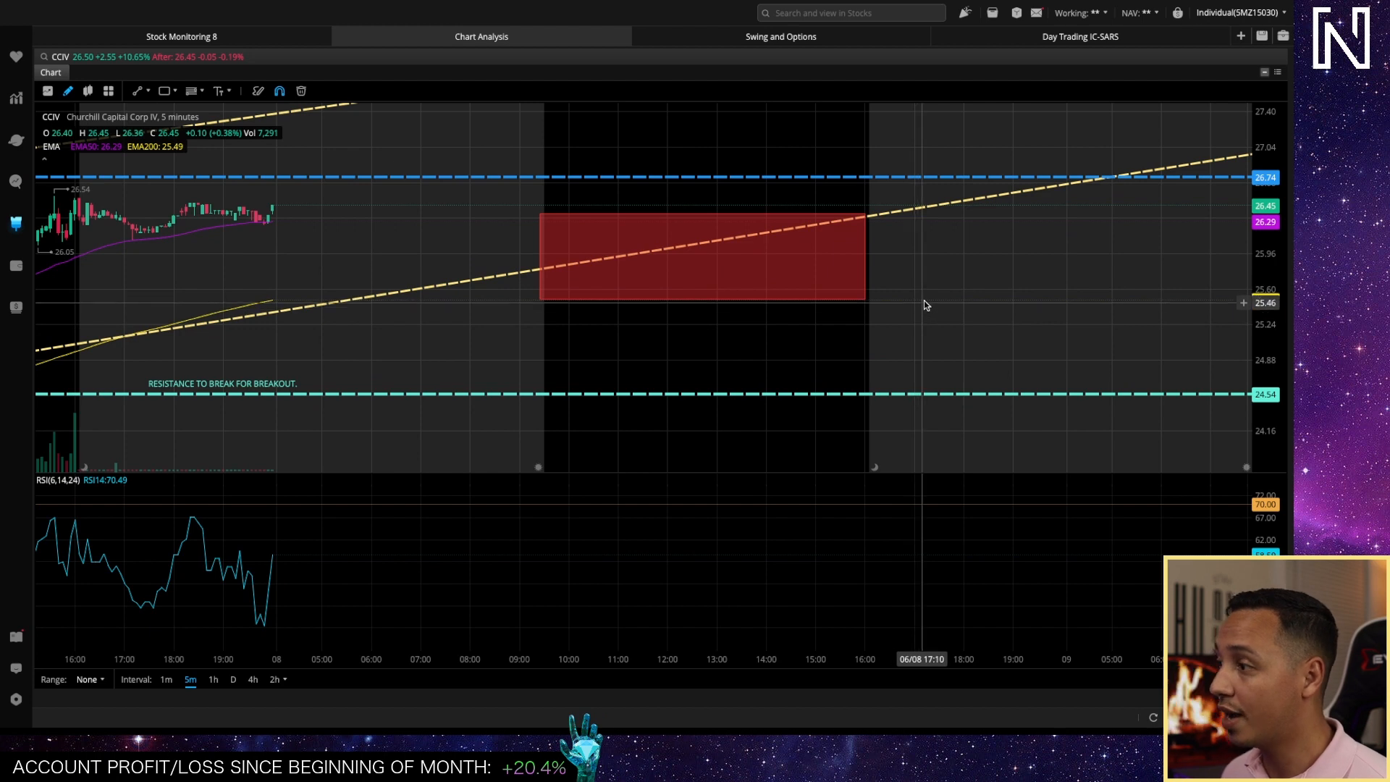
mouse_move(937, 270)
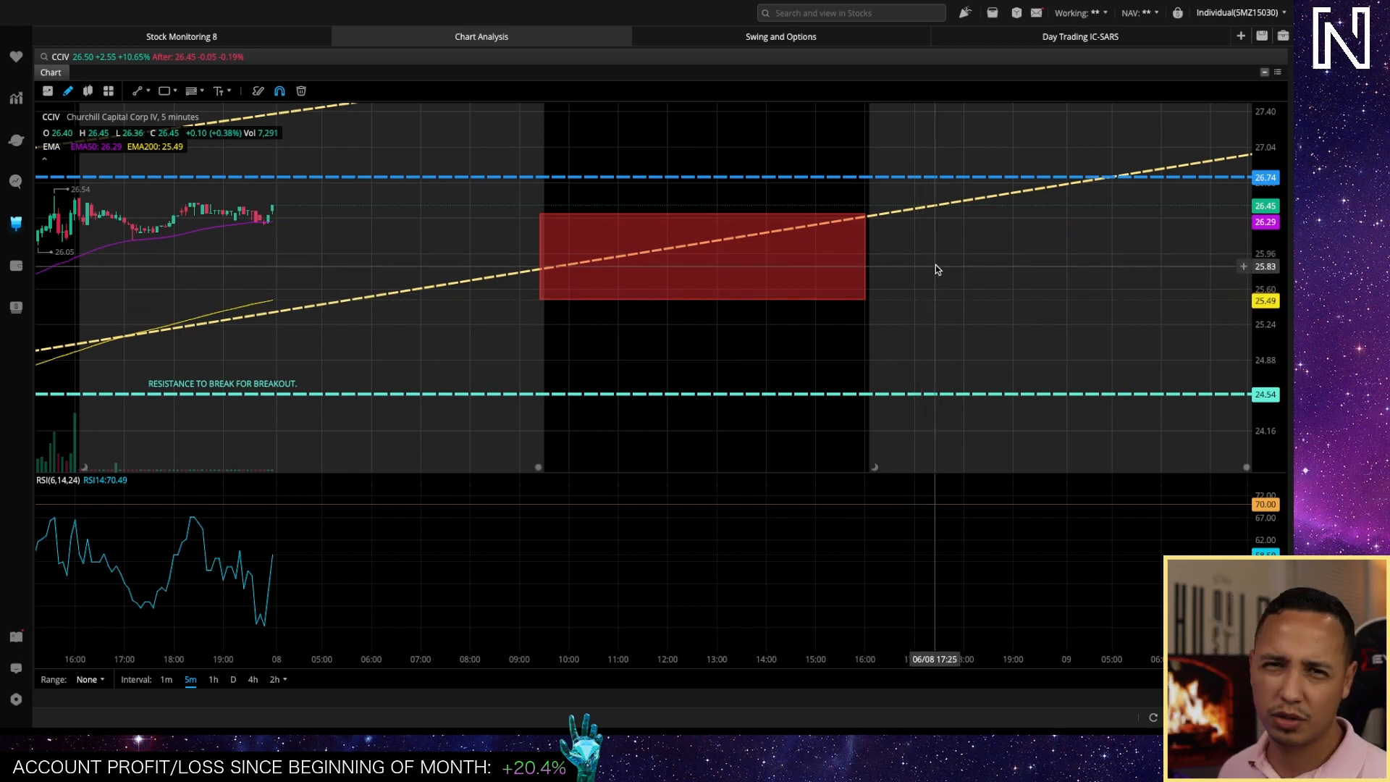
mouse_move(943, 215)
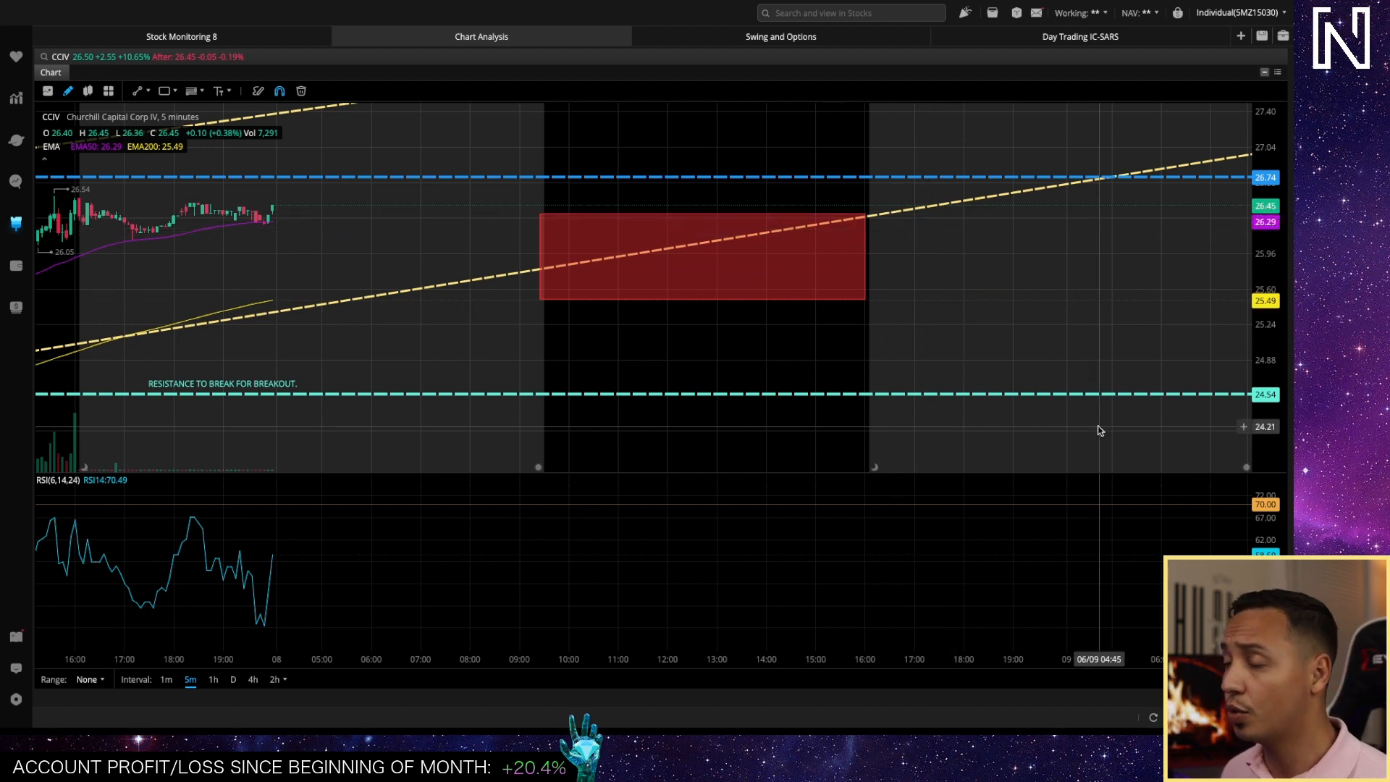
mouse_move(877, 241)
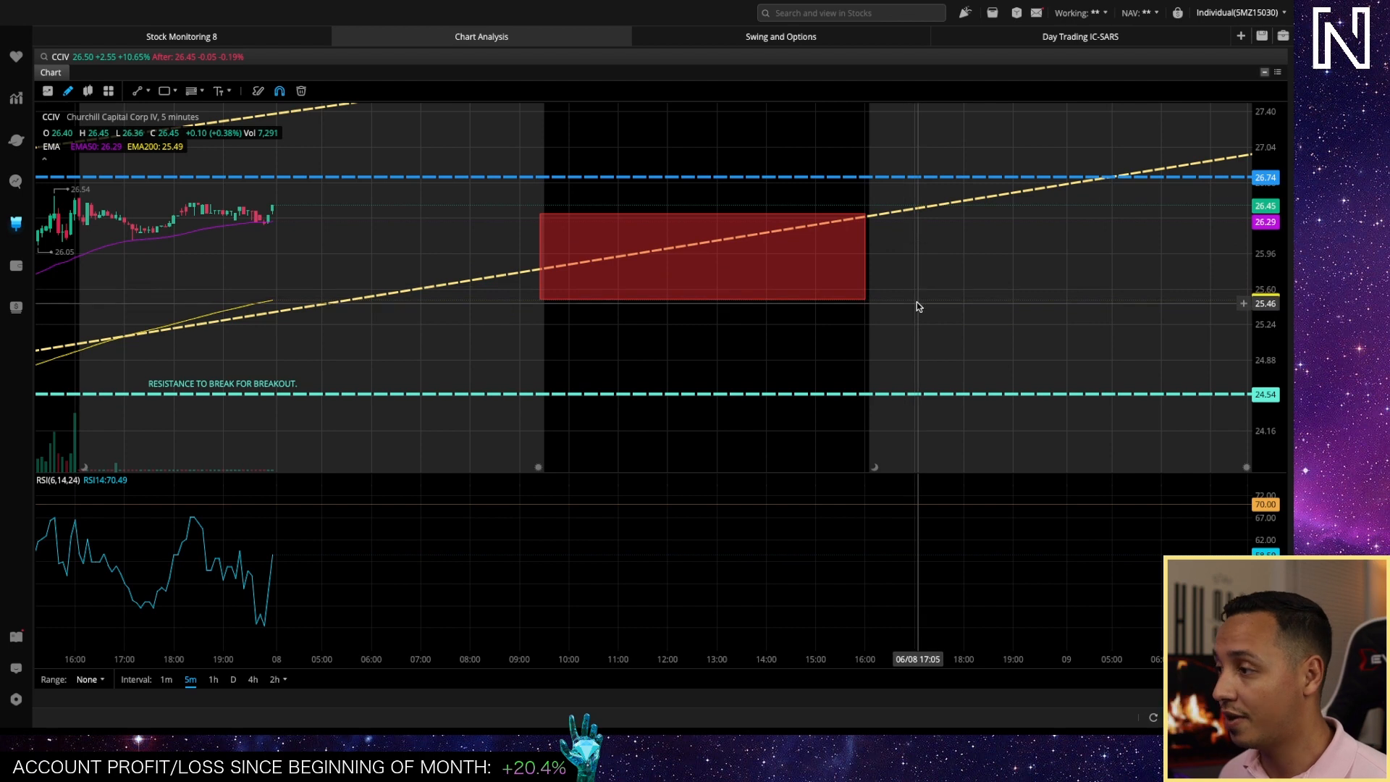
mouse_move(933, 217)
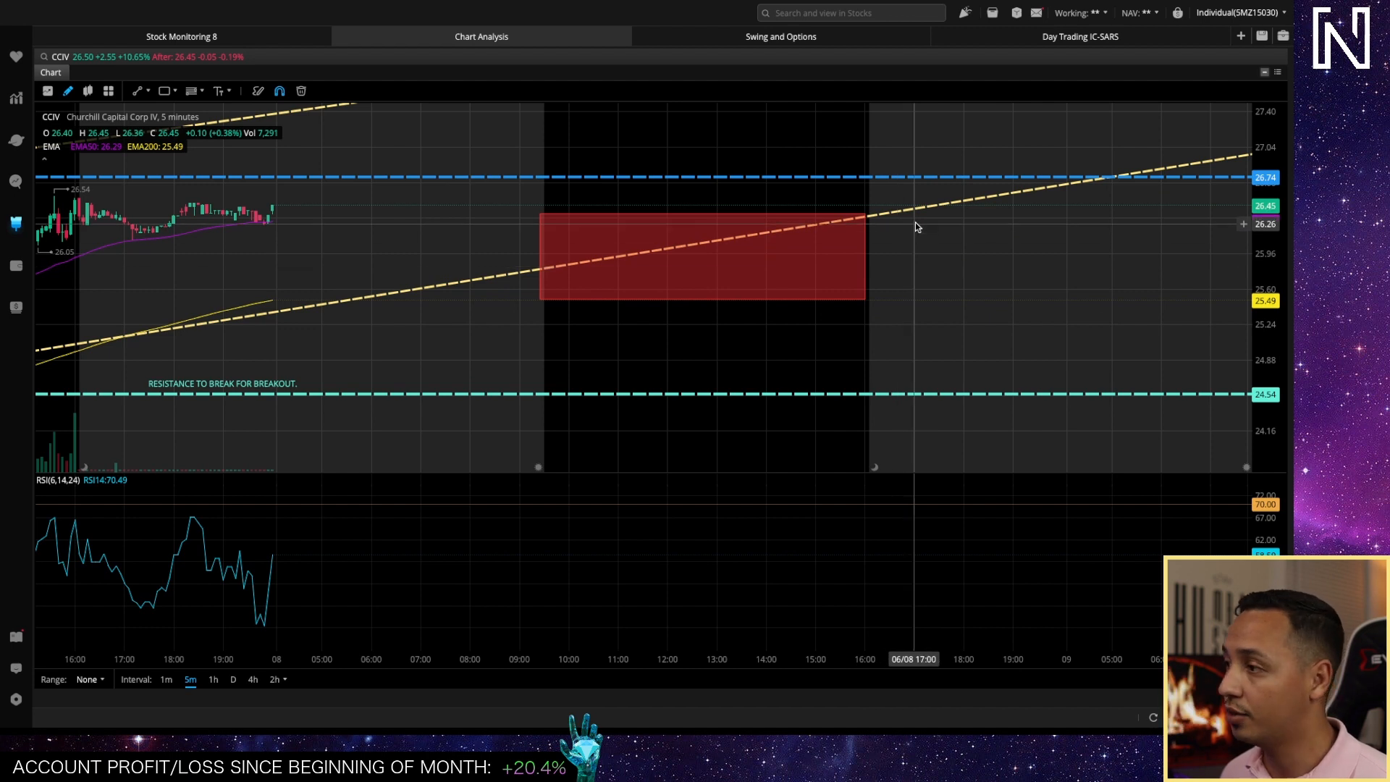
mouse_move(889, 291)
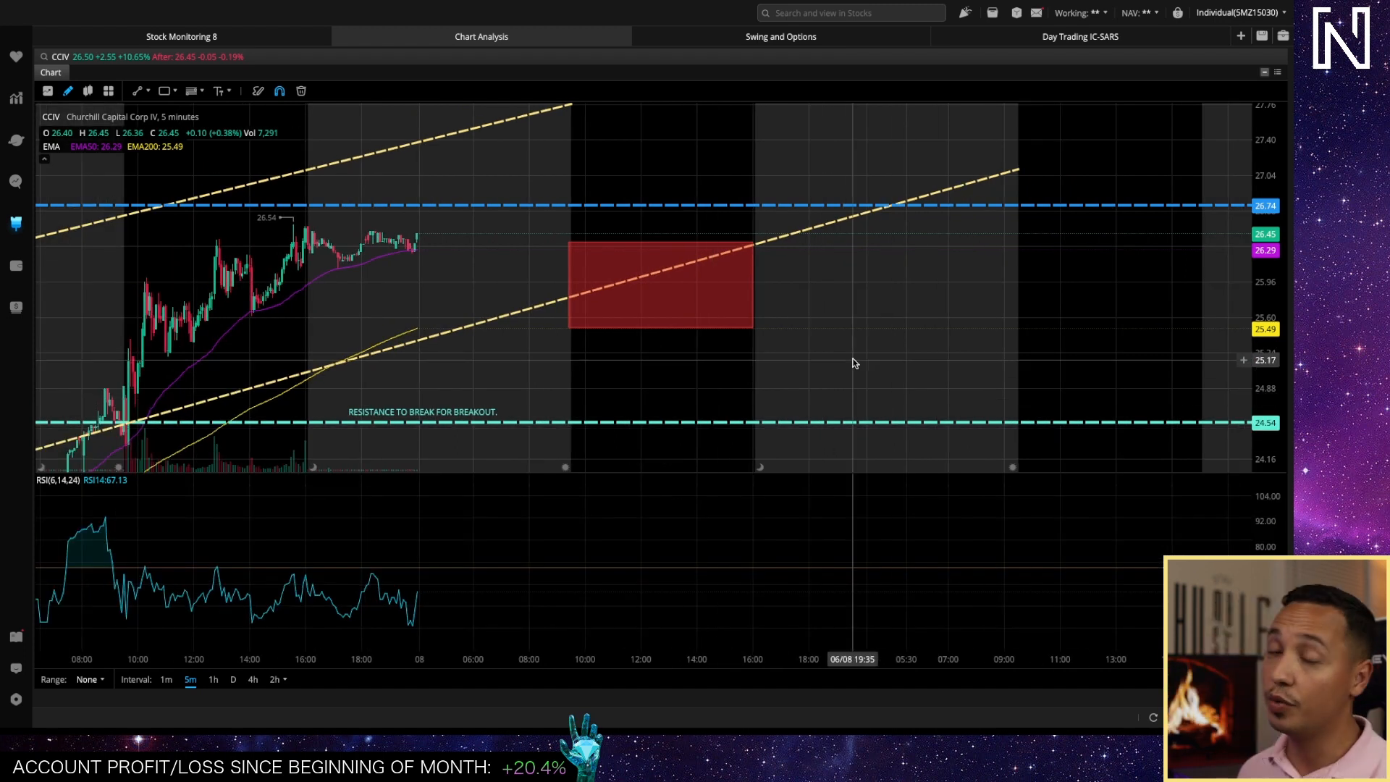
mouse_move(819, 380)
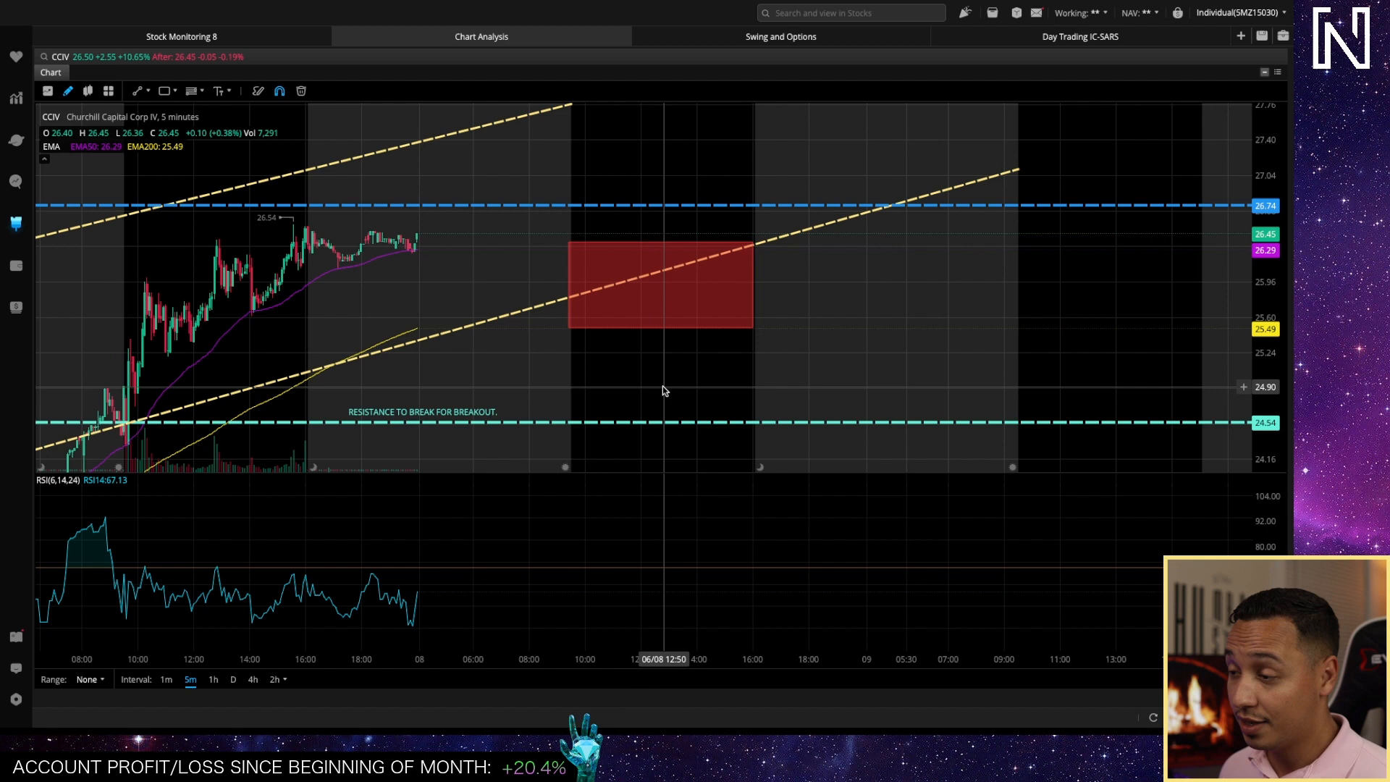
mouse_move(841, 368)
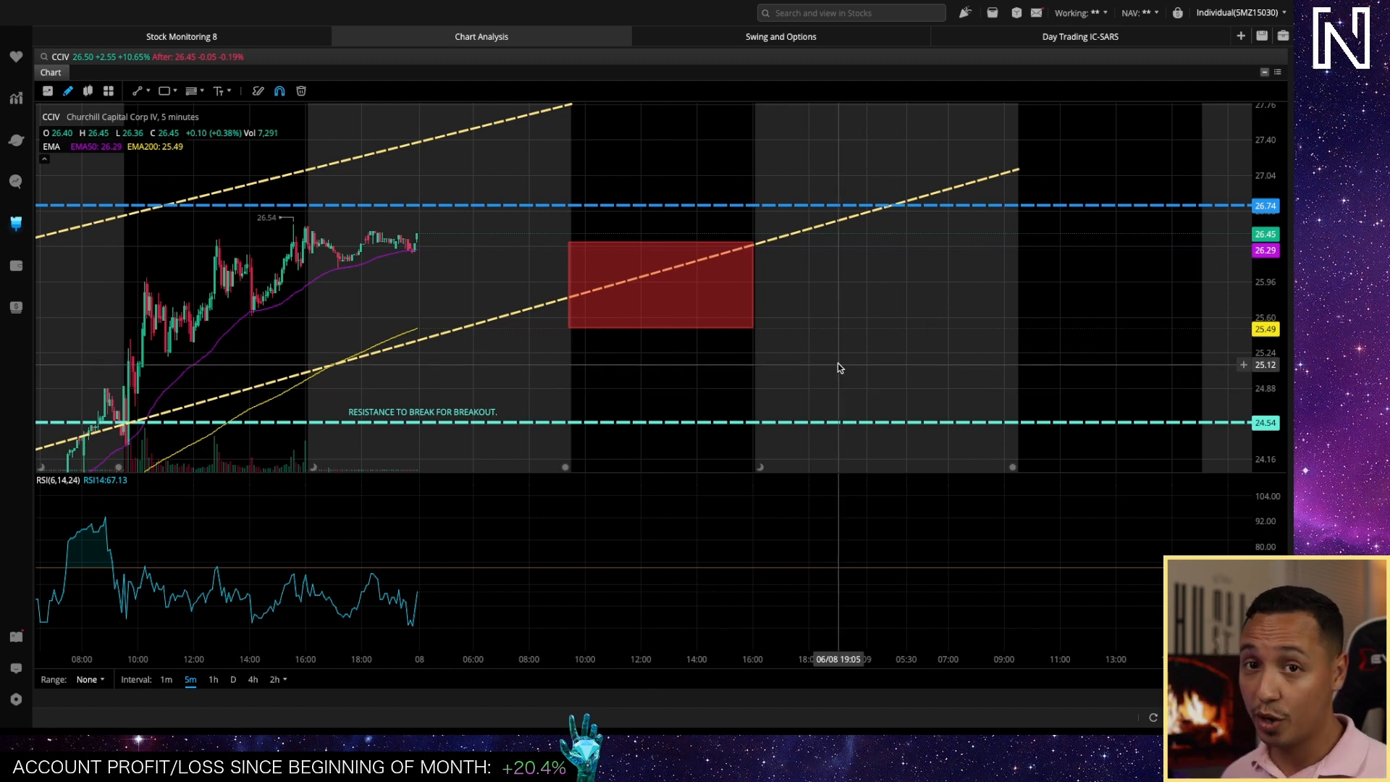
mouse_move(1078, 415)
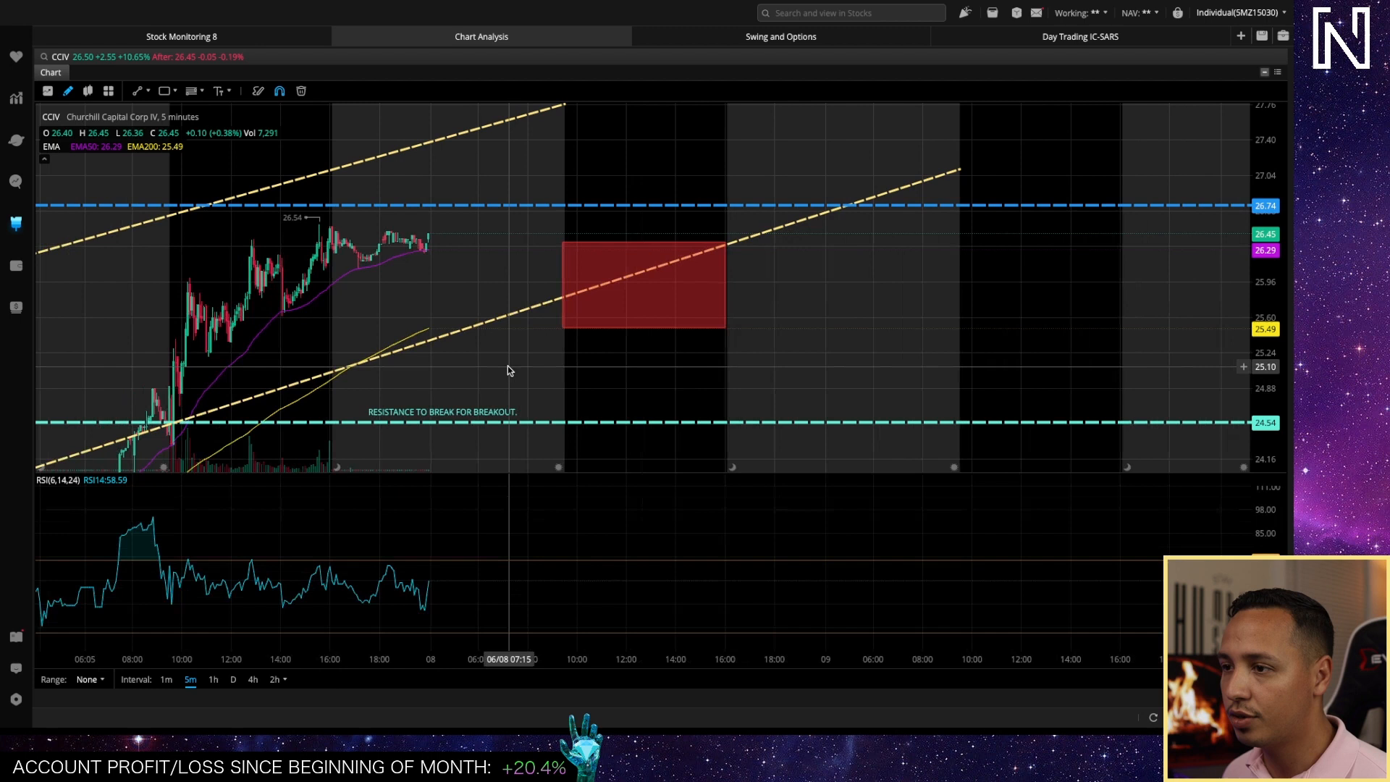
mouse_move(517, 281)
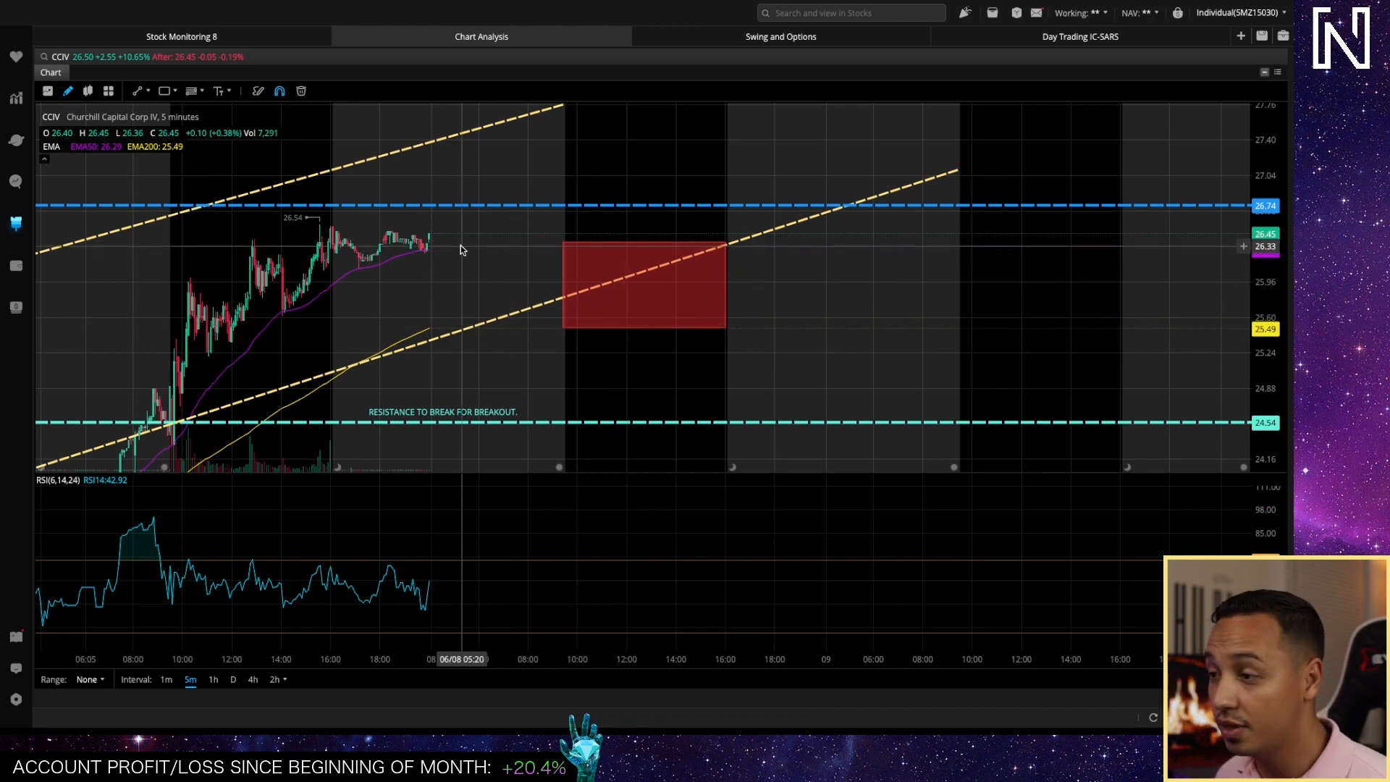
mouse_move(483, 264)
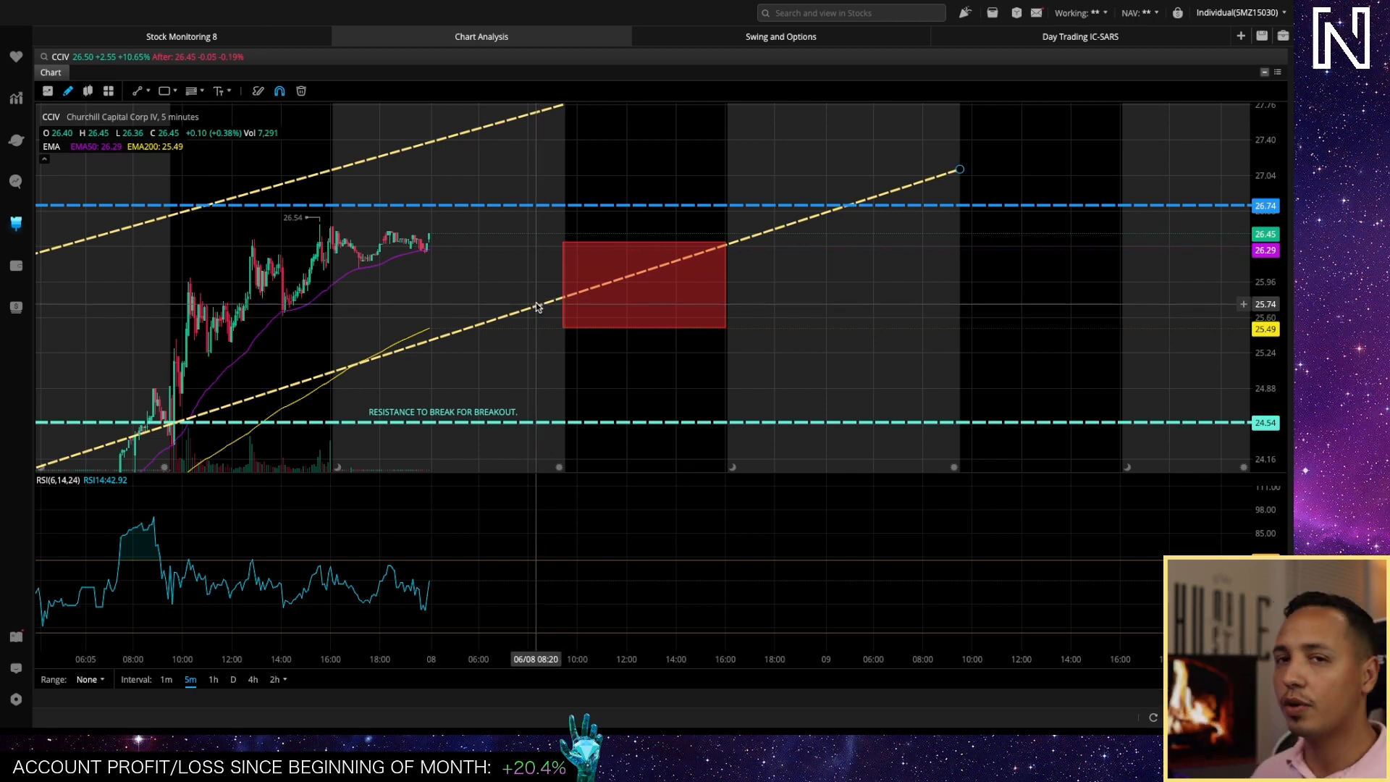
mouse_move(554, 295)
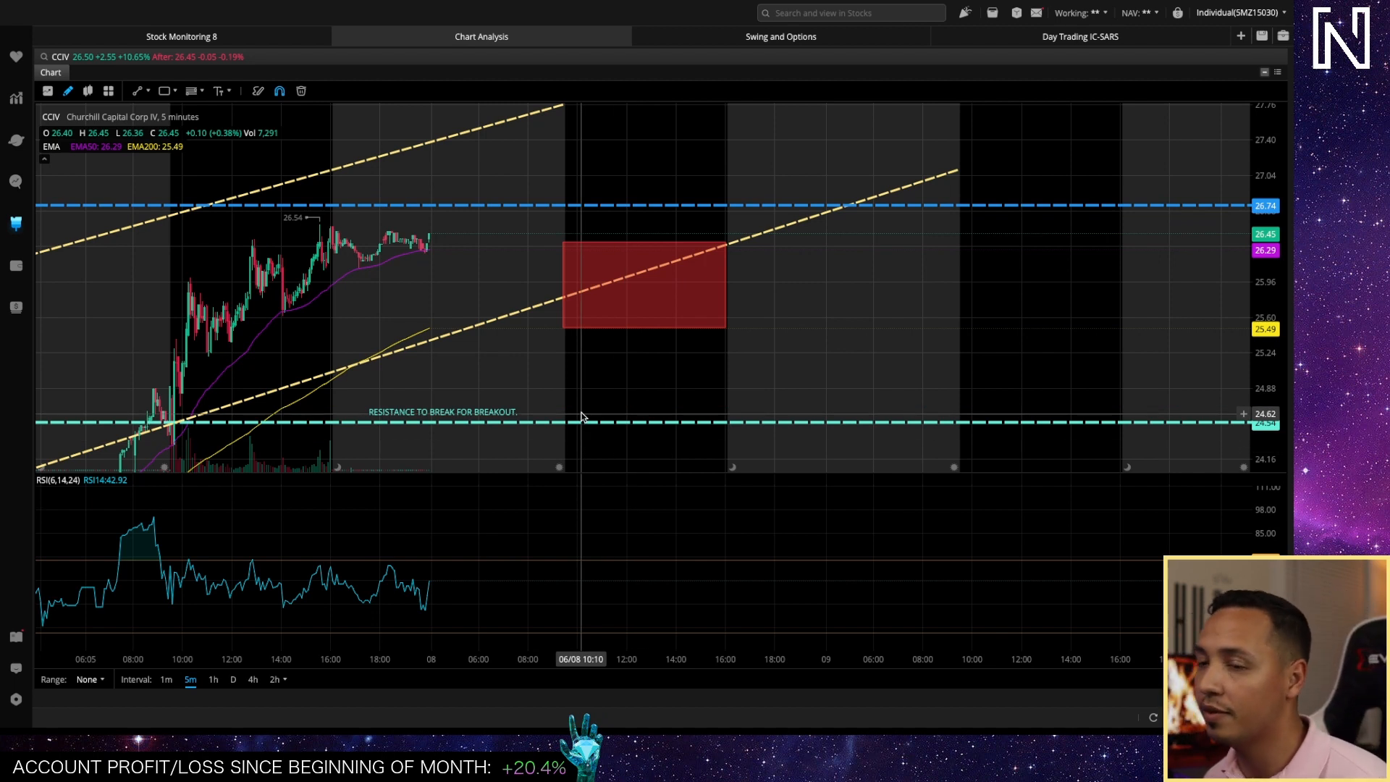
mouse_move(574, 279)
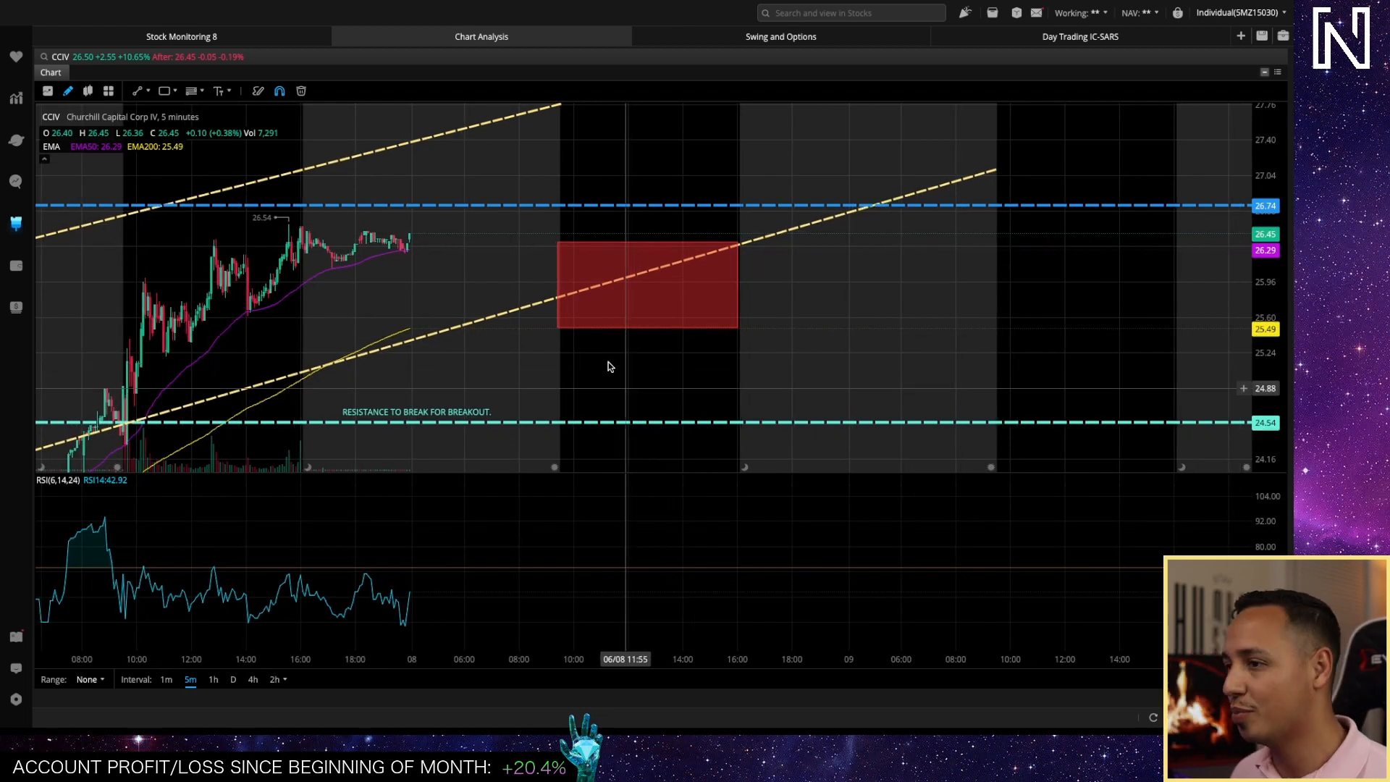
mouse_move(505, 246)
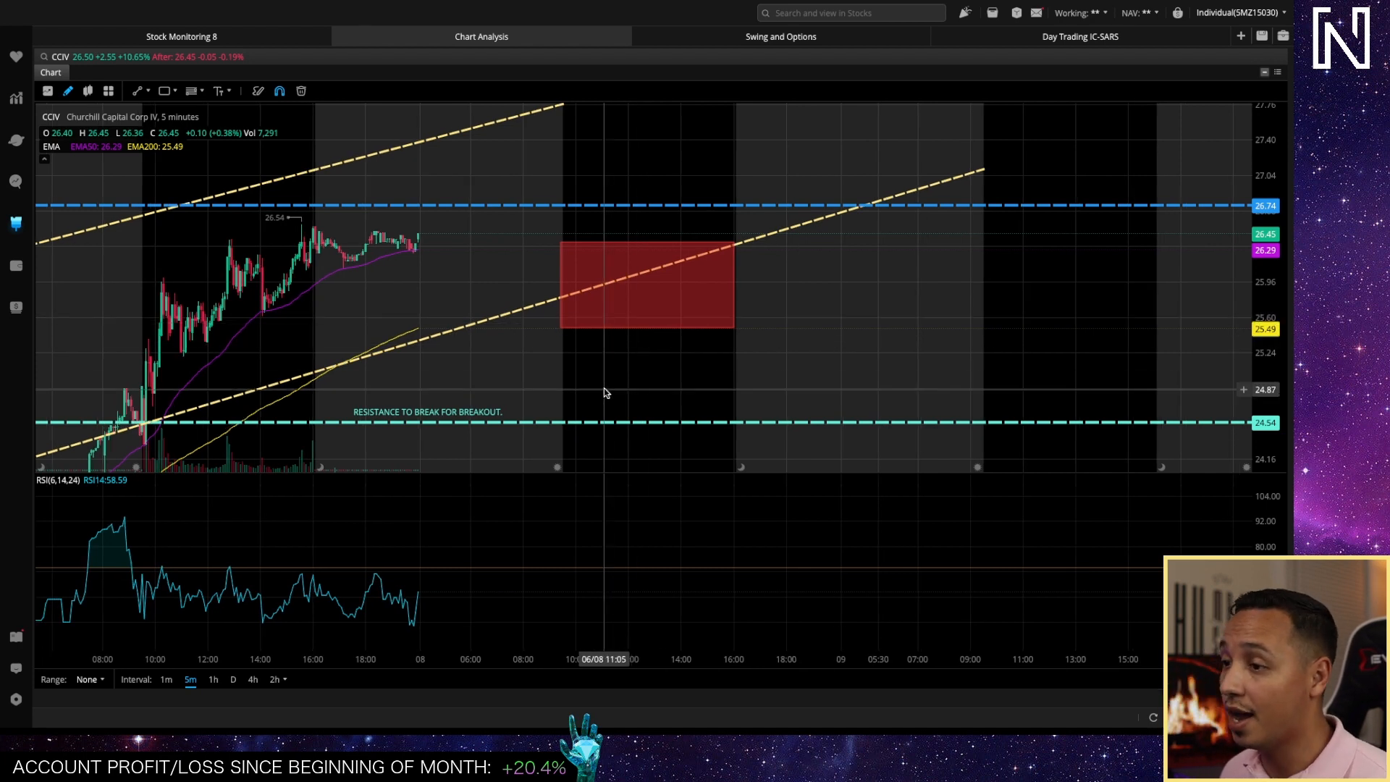
mouse_move(576, 363)
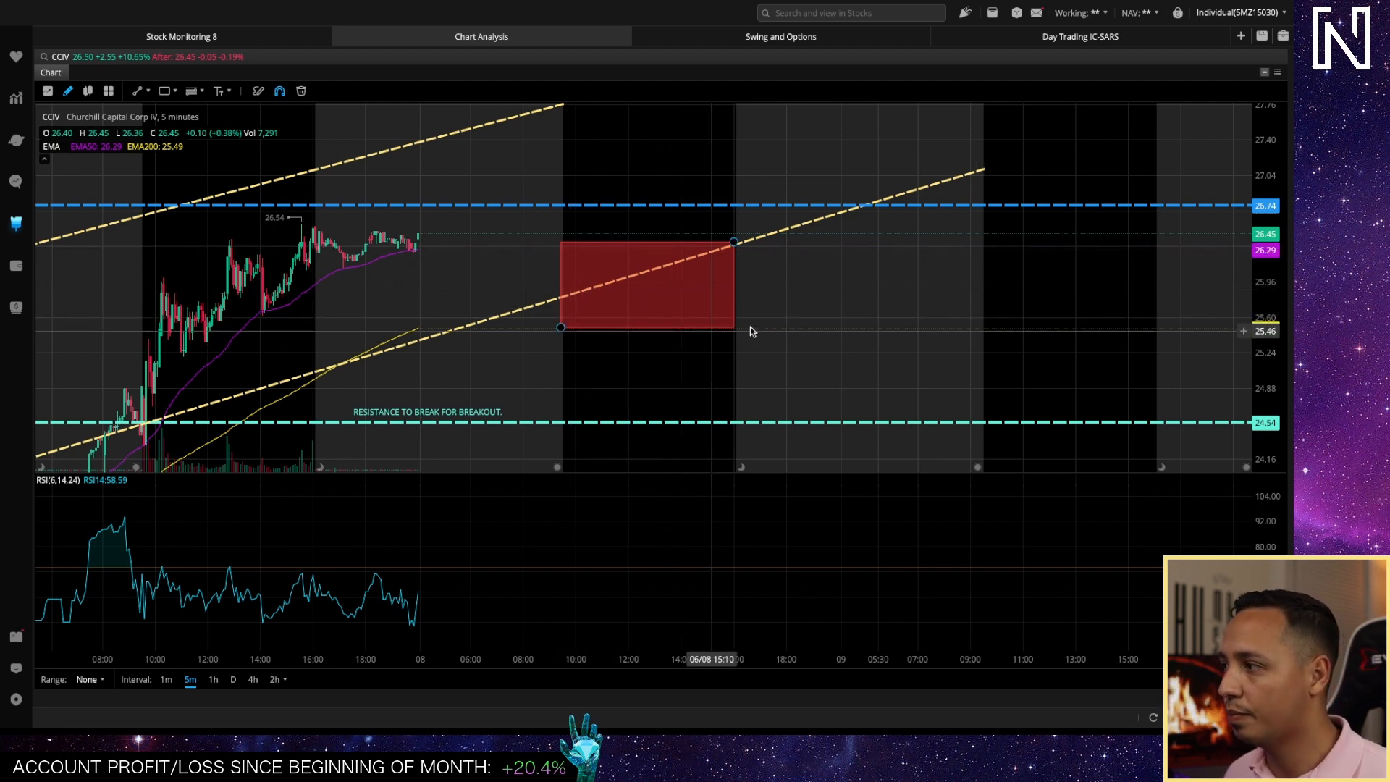
mouse_move(893, 394)
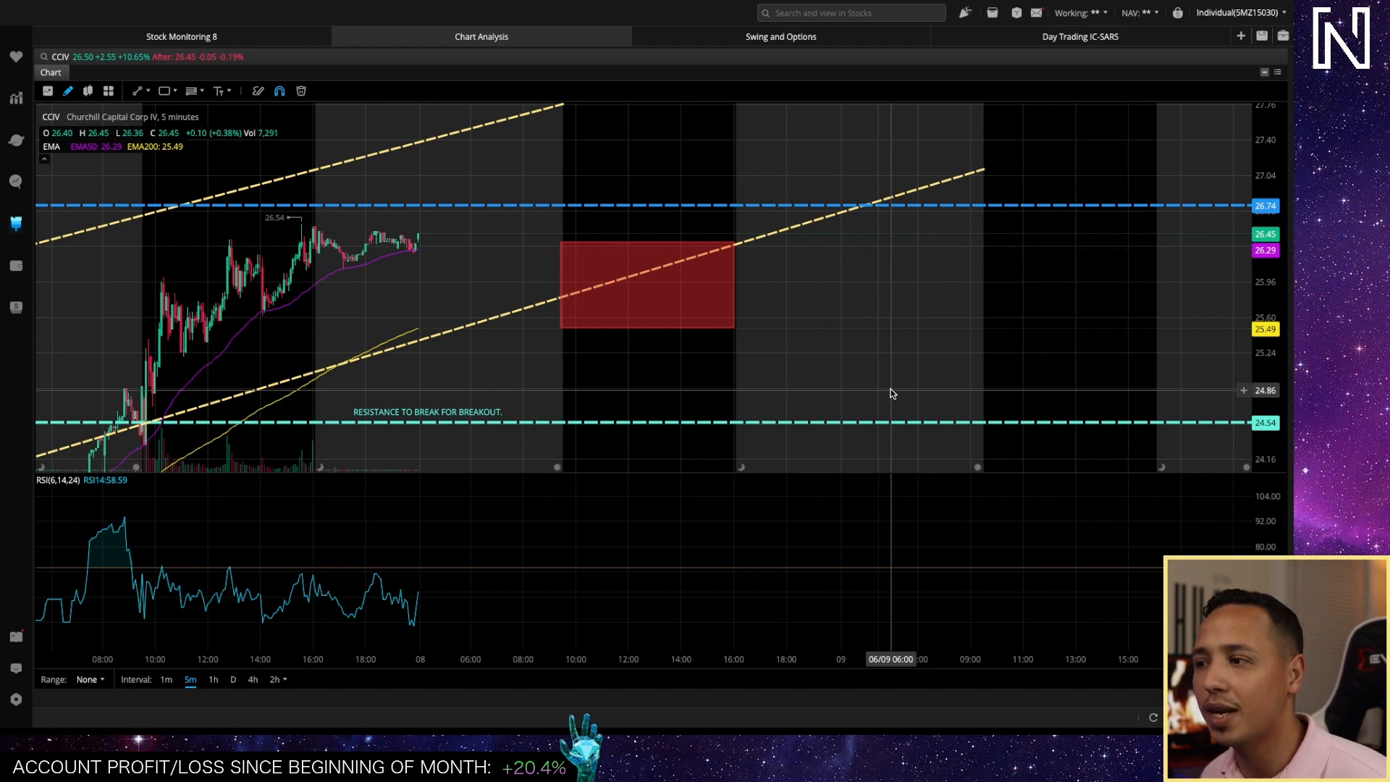
mouse_move(767, 349)
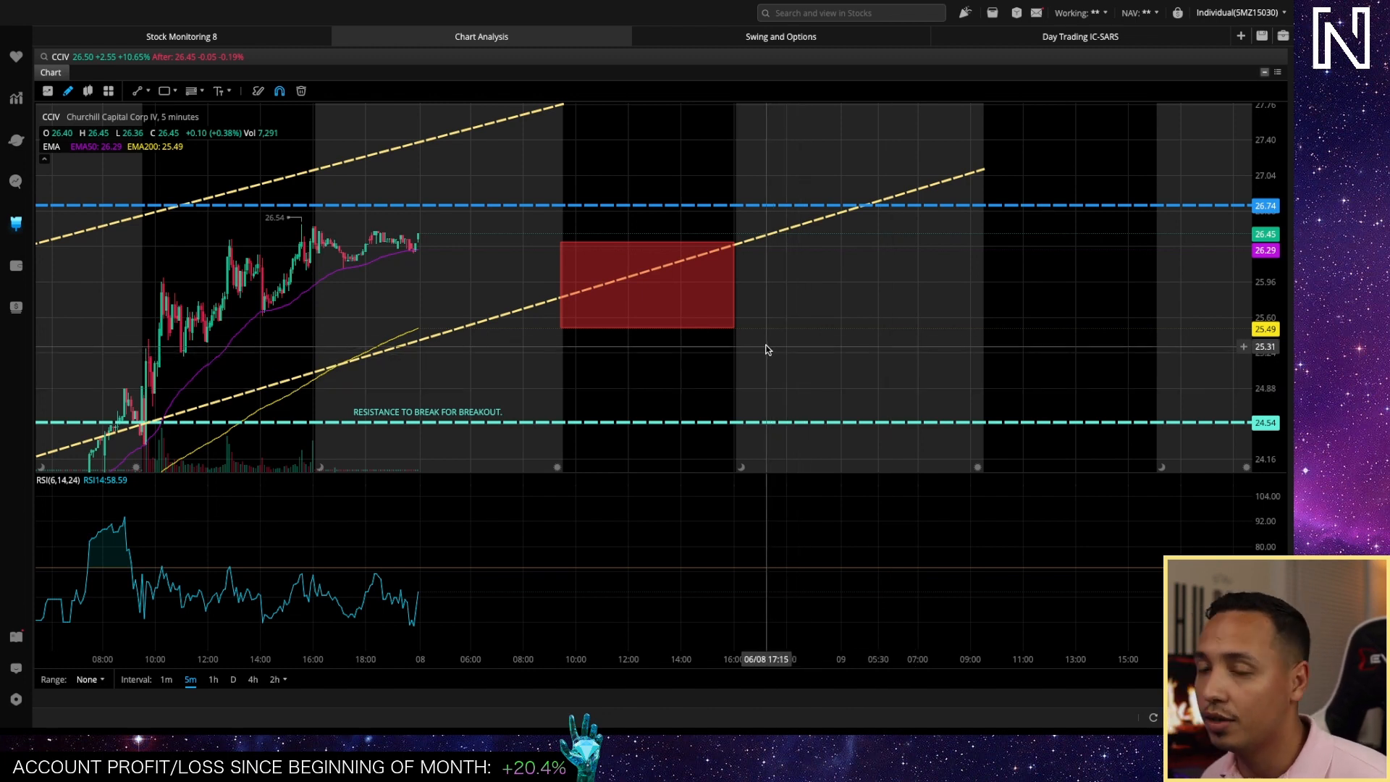